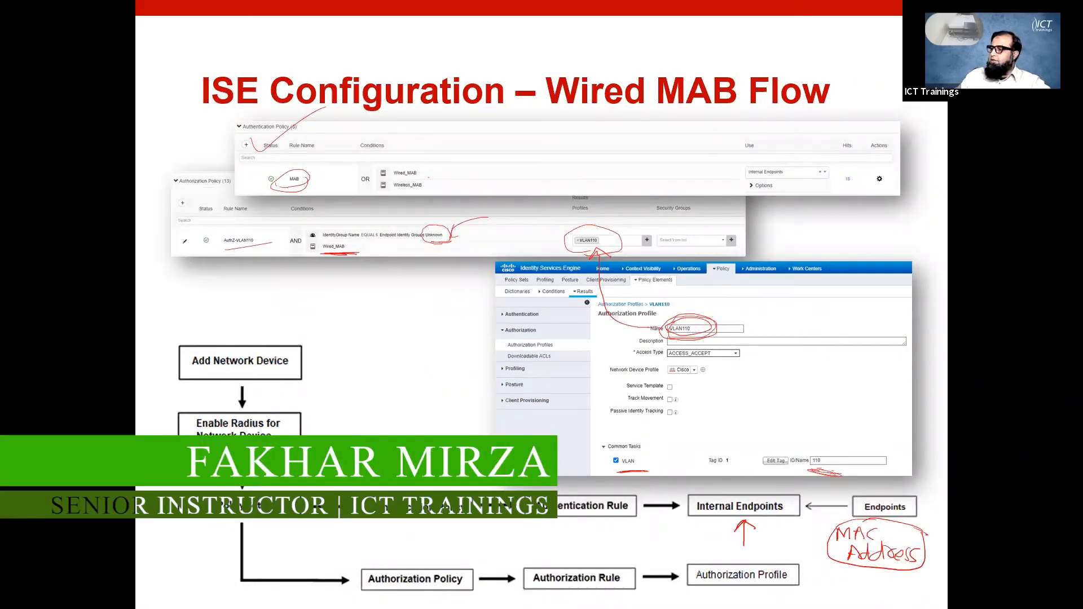
- Advance to the slide showing the switch pre-auth ACL and FastEthernet0/1 MAB configuration
key("Right")
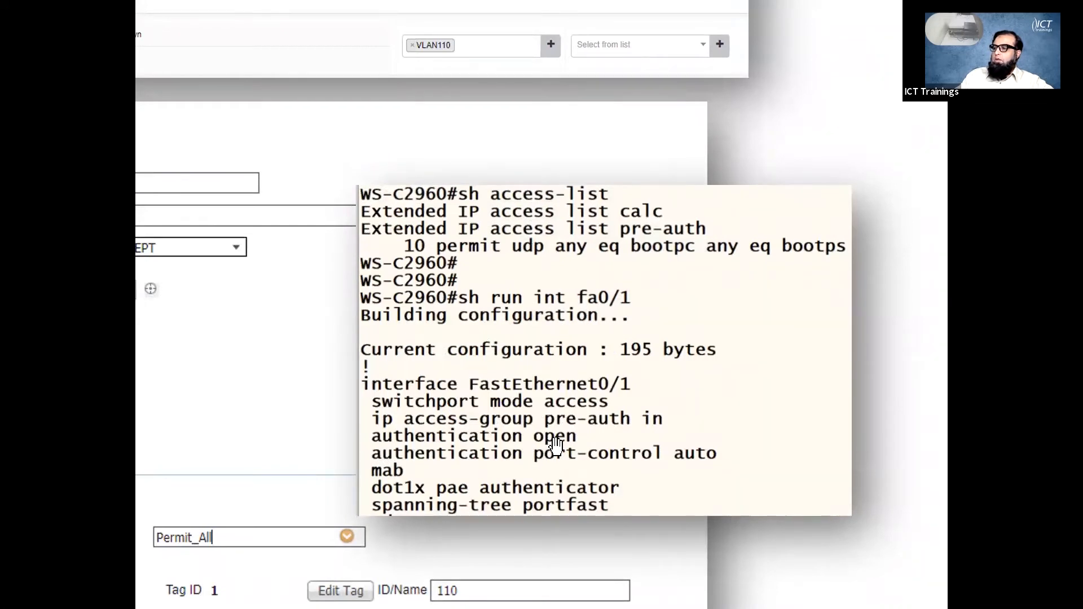
mouse_move(531, 445)
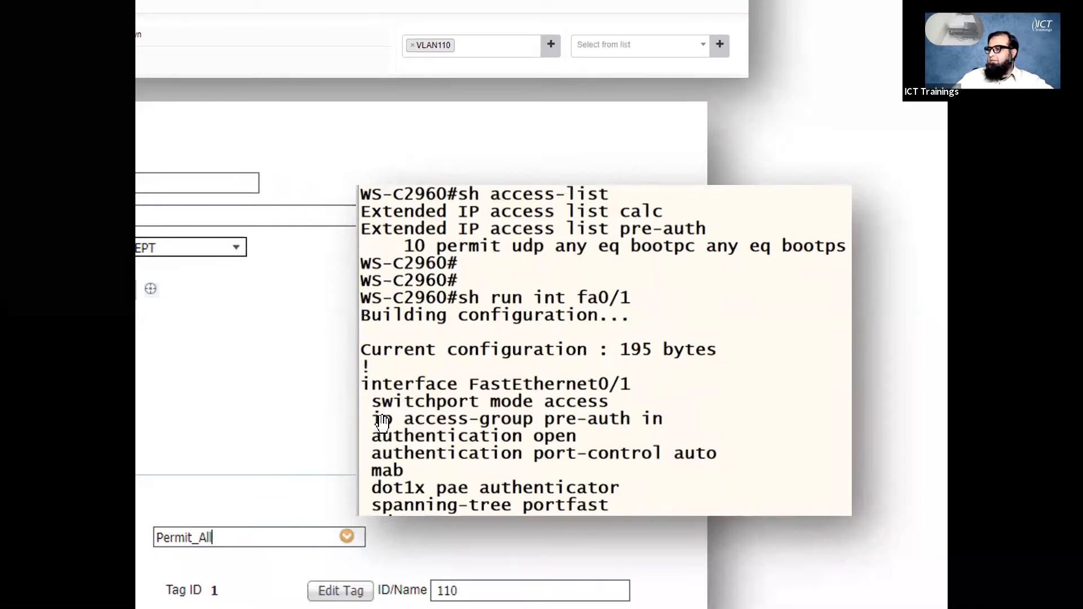
mouse_move(565, 422)
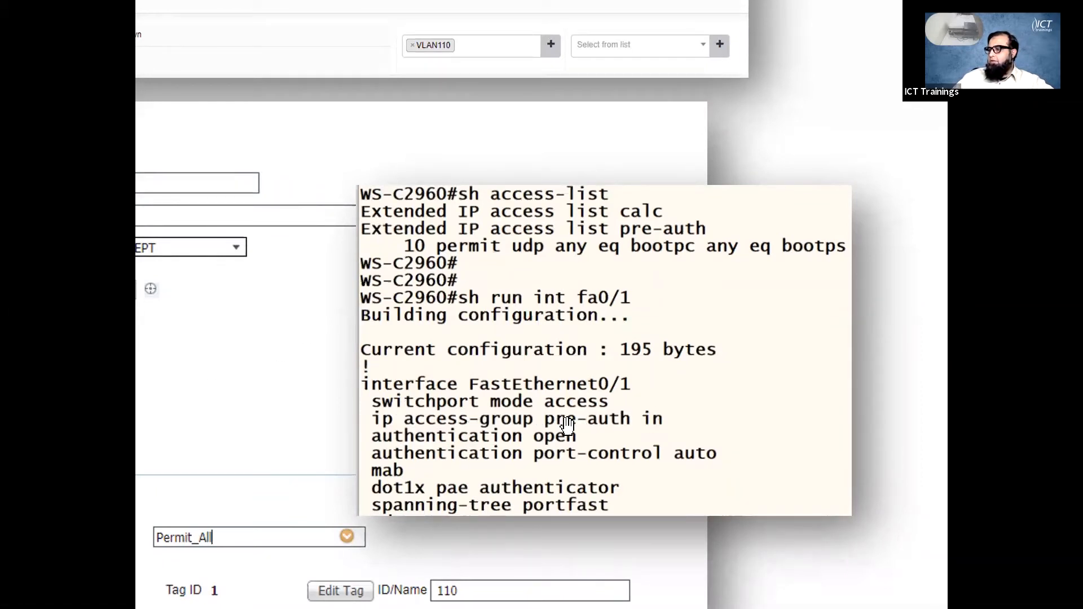
mouse_move(642, 426)
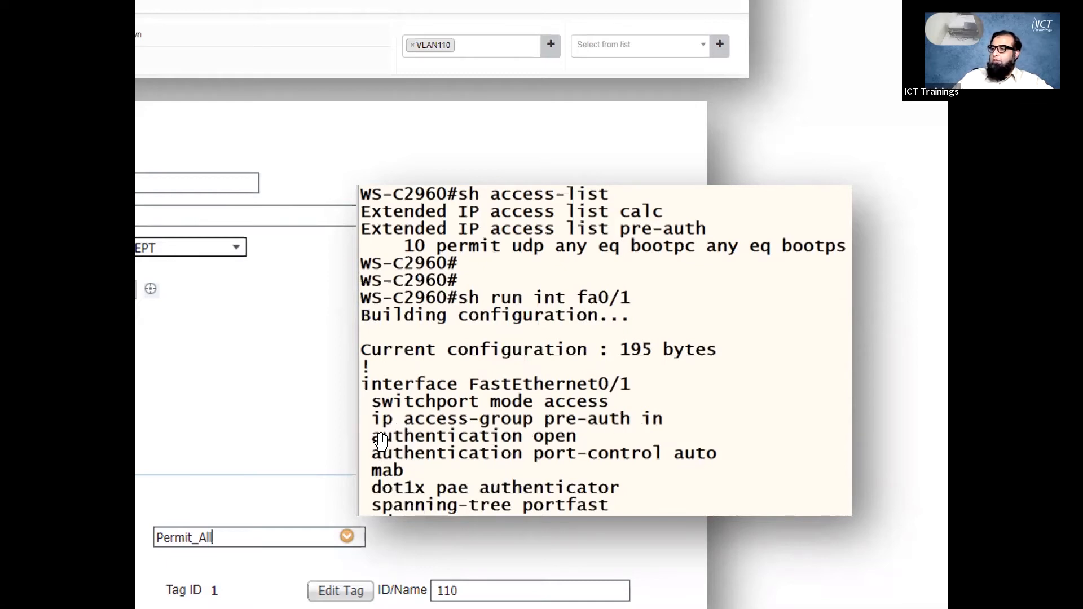
mouse_move(574, 439)
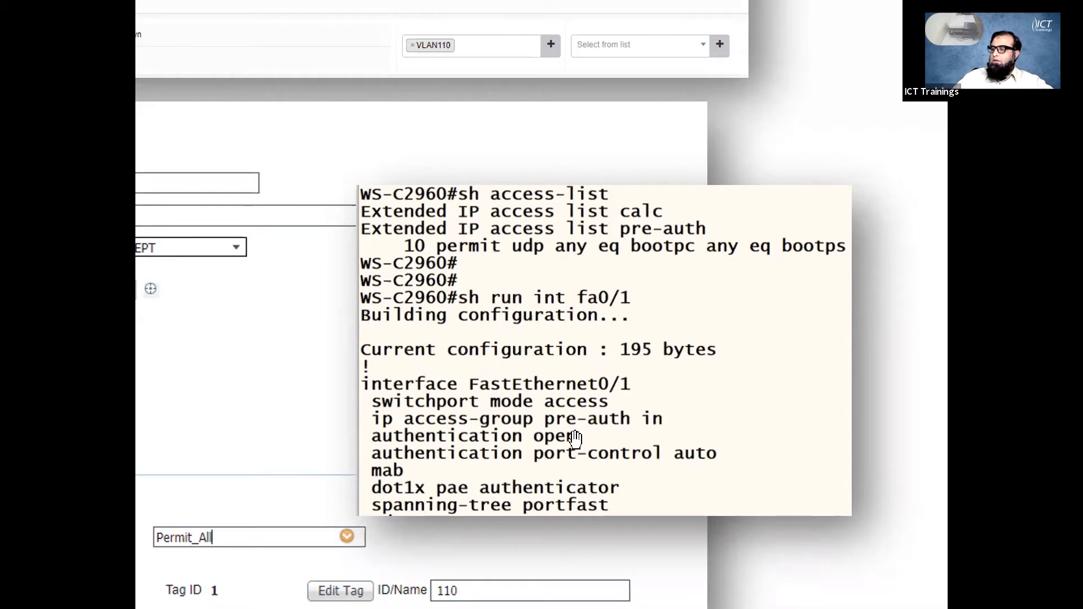
mouse_move(515, 423)
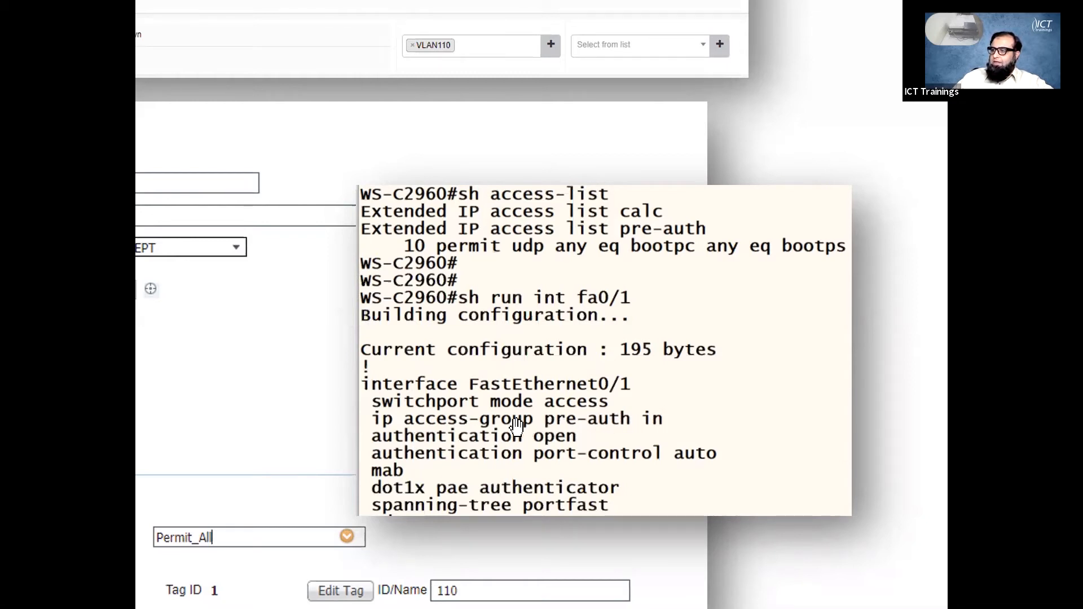
mouse_move(365, 425)
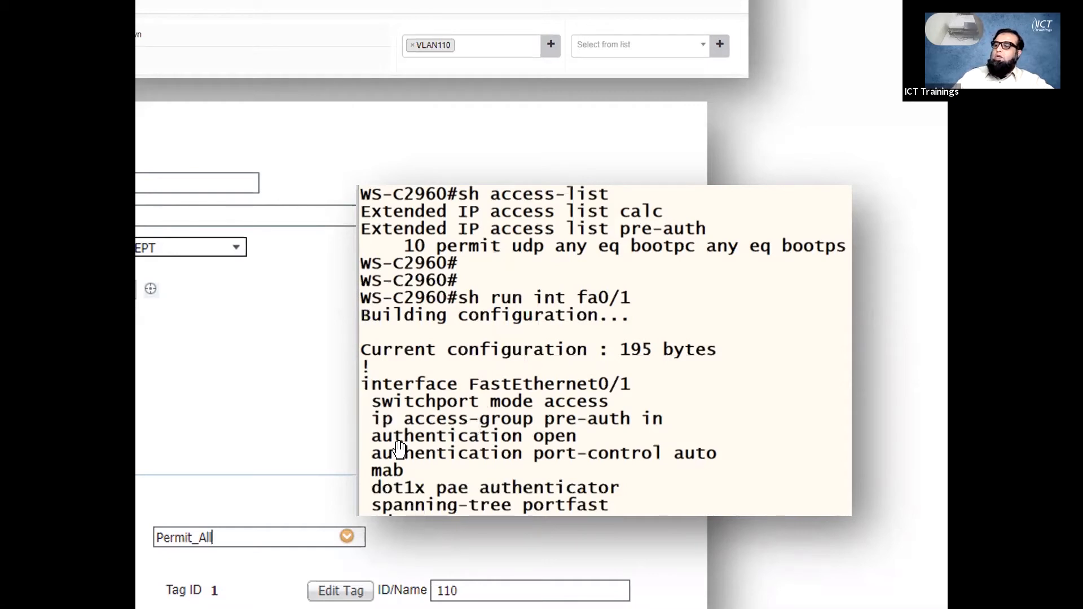
mouse_move(387, 476)
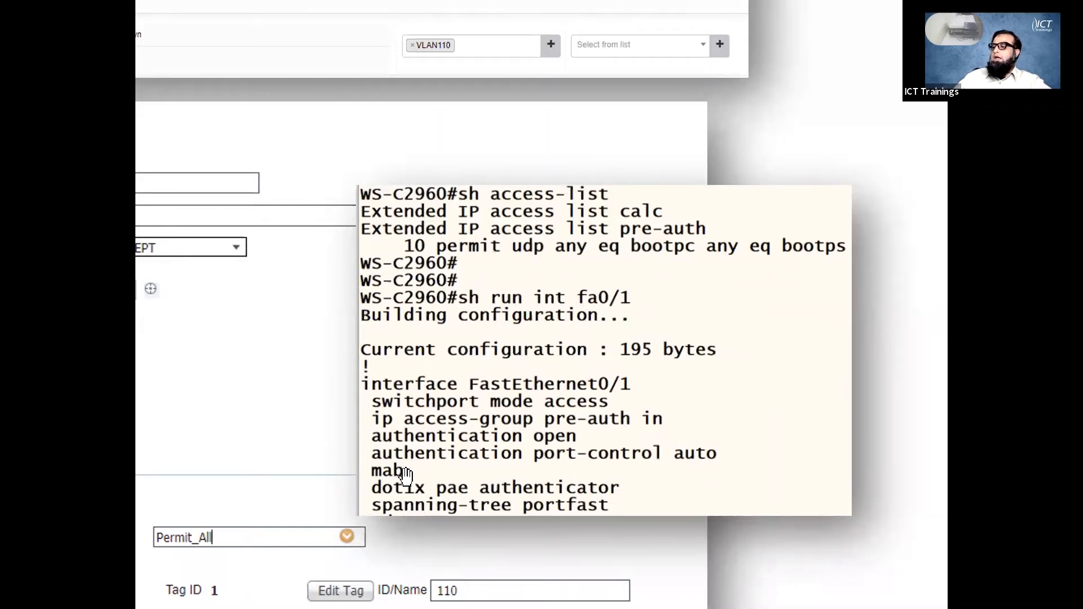
mouse_move(553, 436)
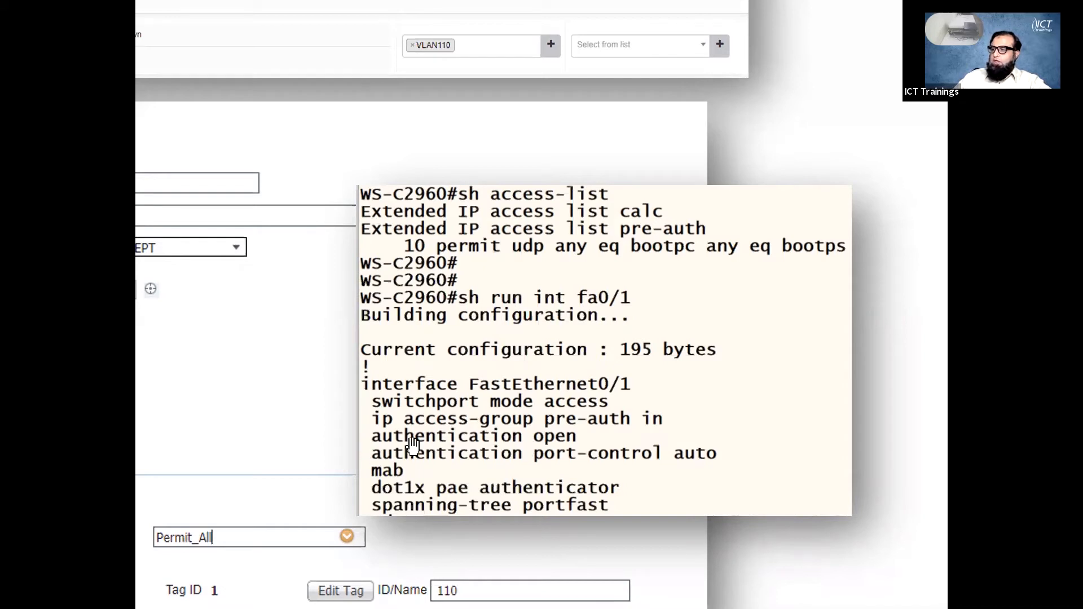
mouse_move(615, 425)
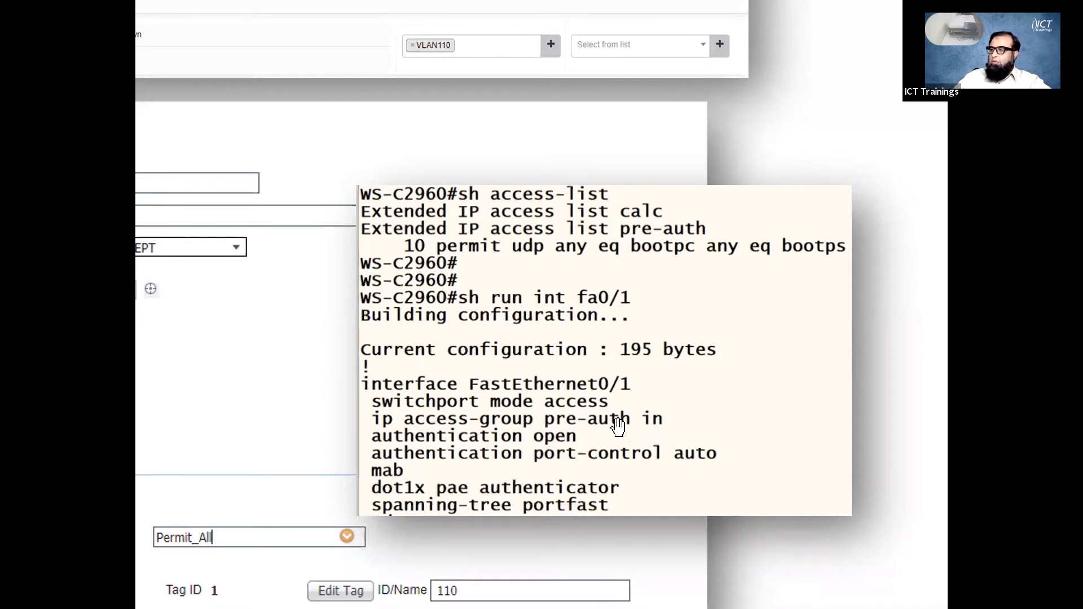
mouse_move(573, 432)
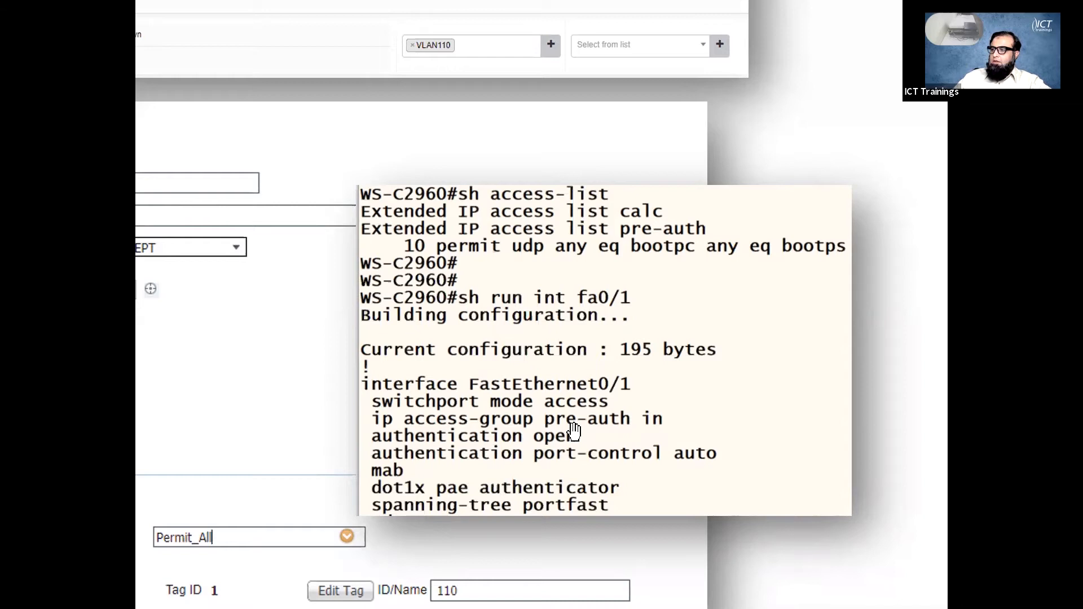
mouse_move(539, 245)
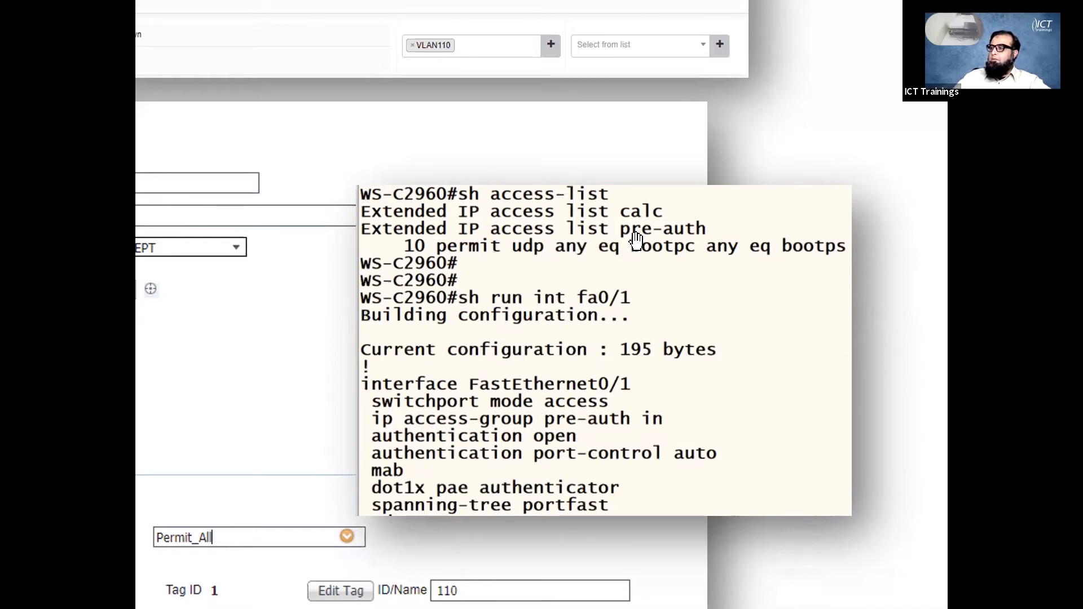
mouse_move(670, 240)
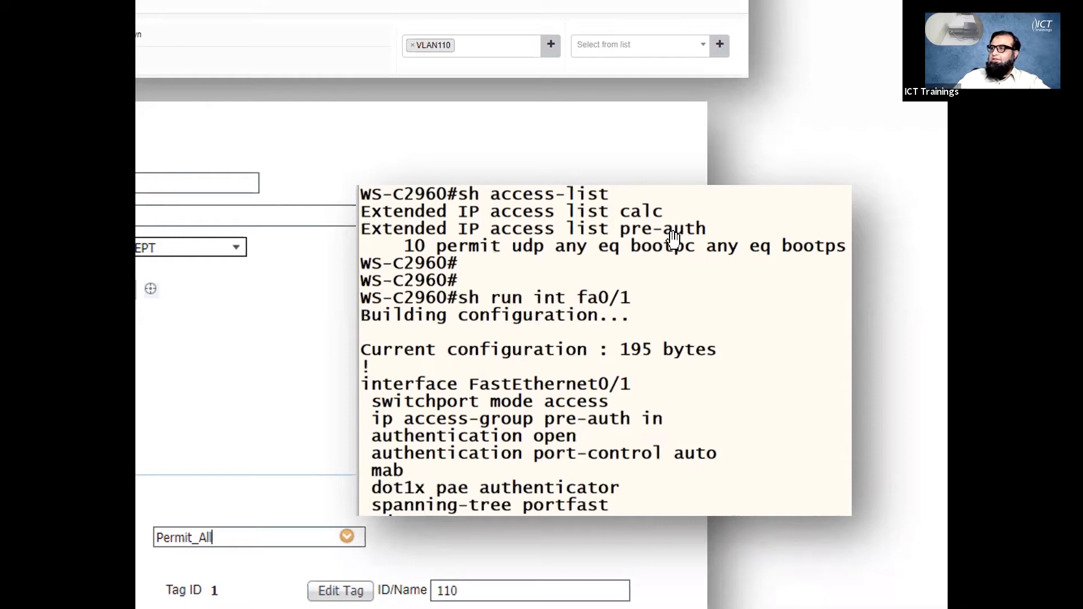
mouse_move(490, 266)
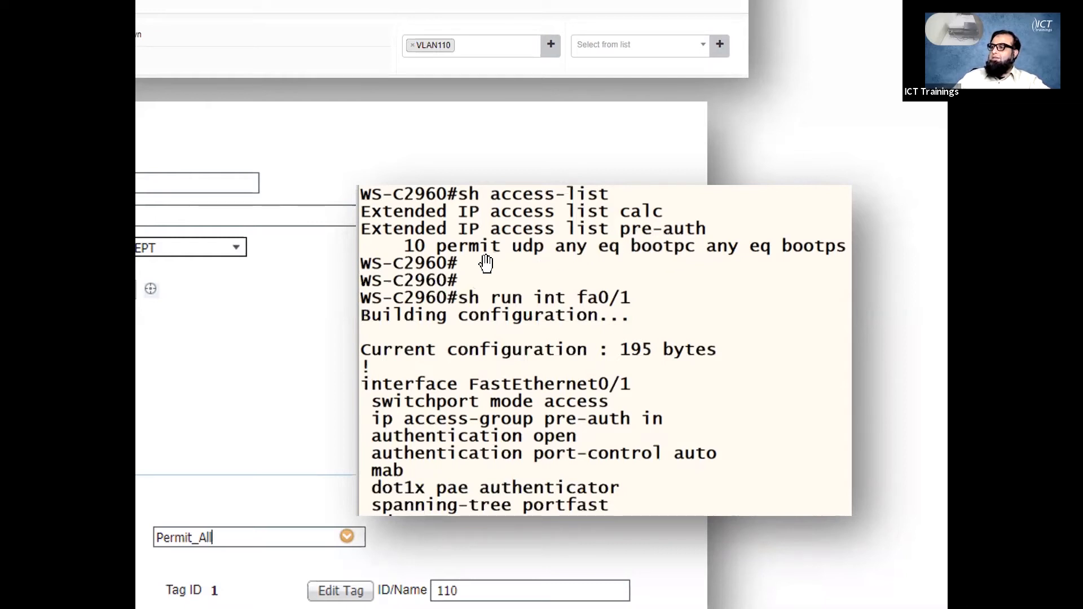
mouse_move(764, 254)
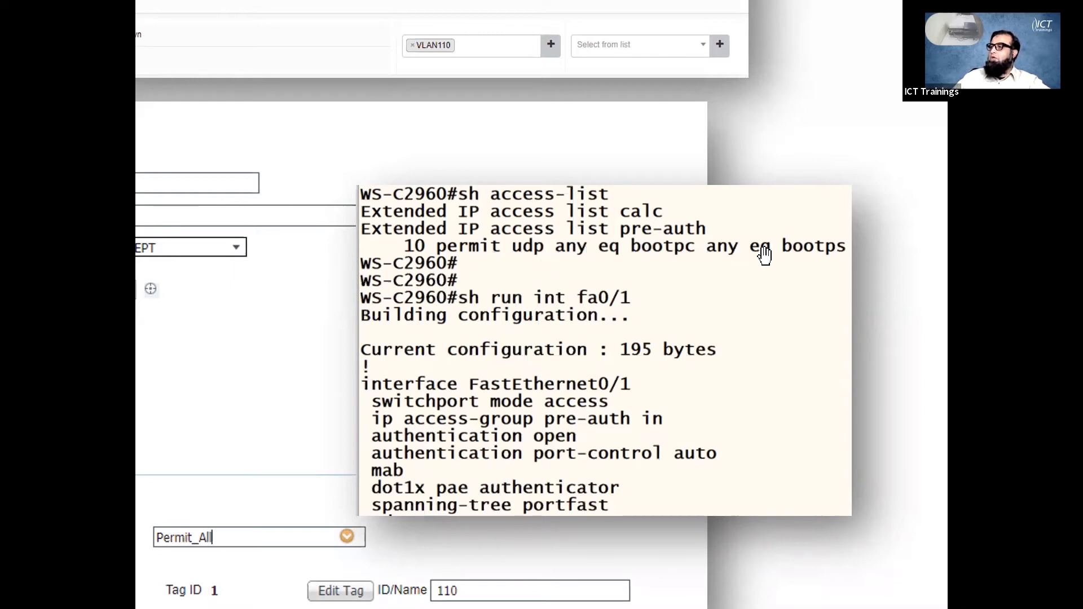
mouse_move(635, 260)
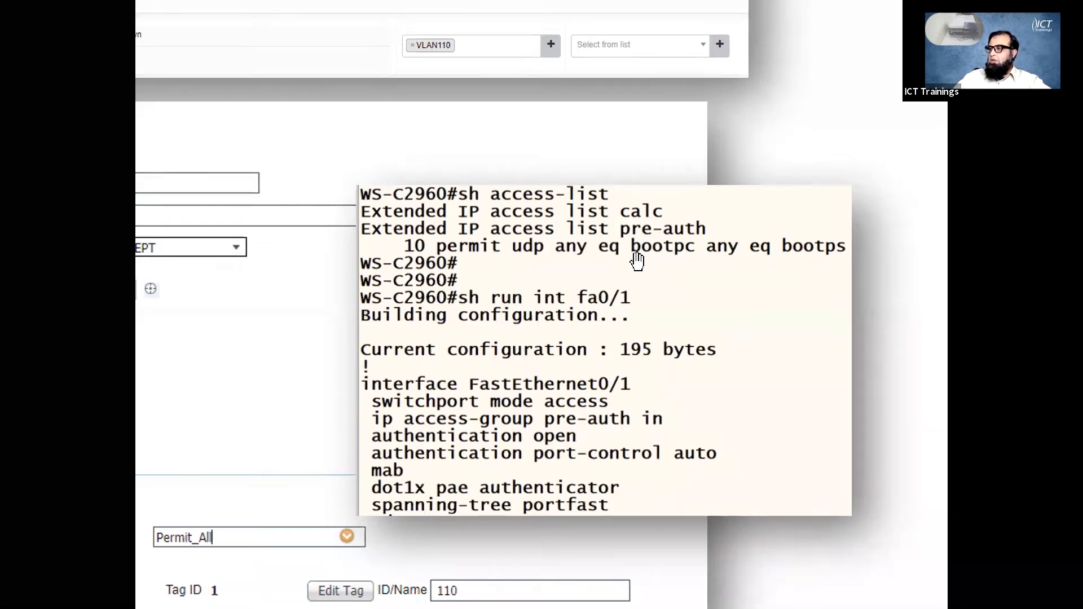
mouse_move(468, 289)
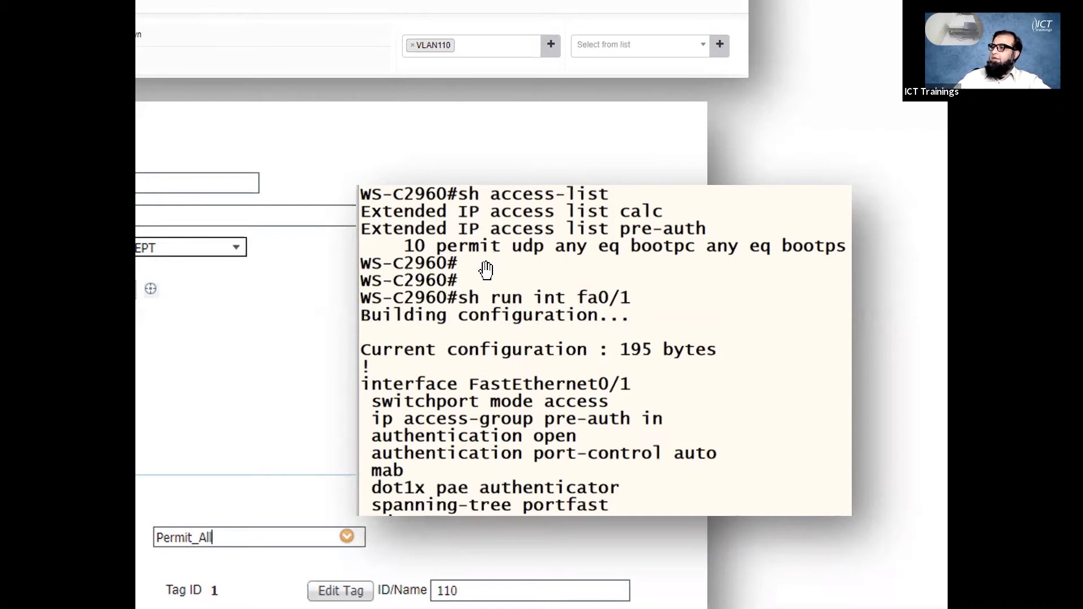
mouse_move(466, 420)
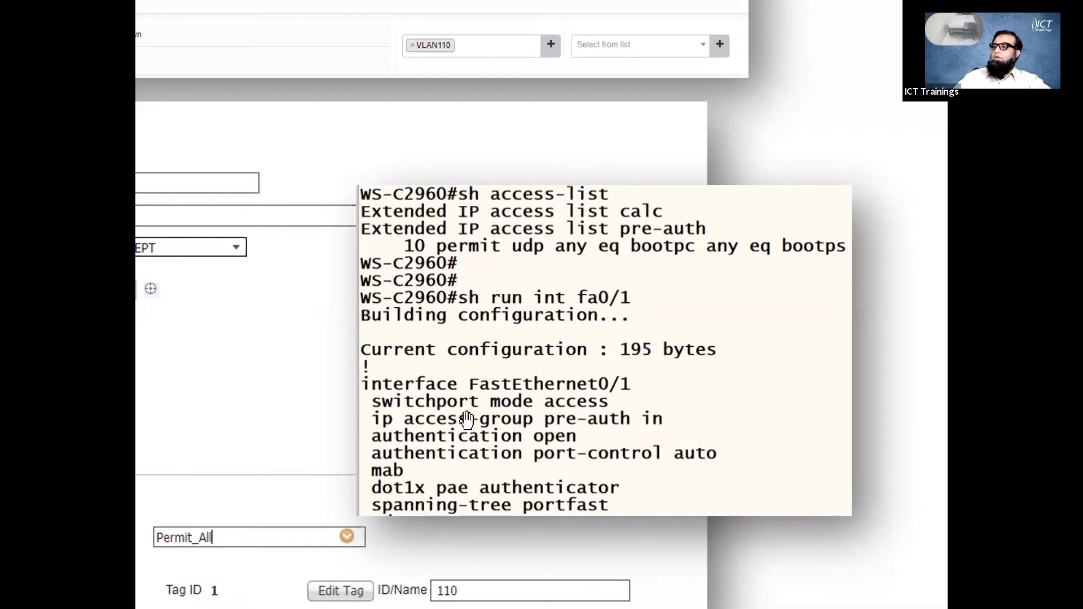
mouse_move(644, 422)
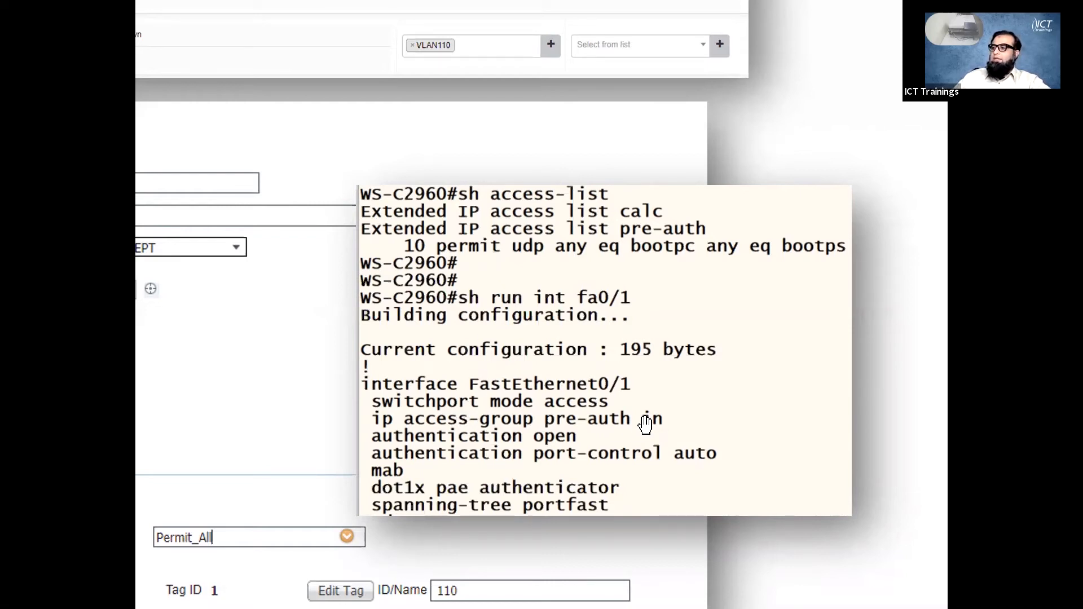
mouse_move(586, 417)
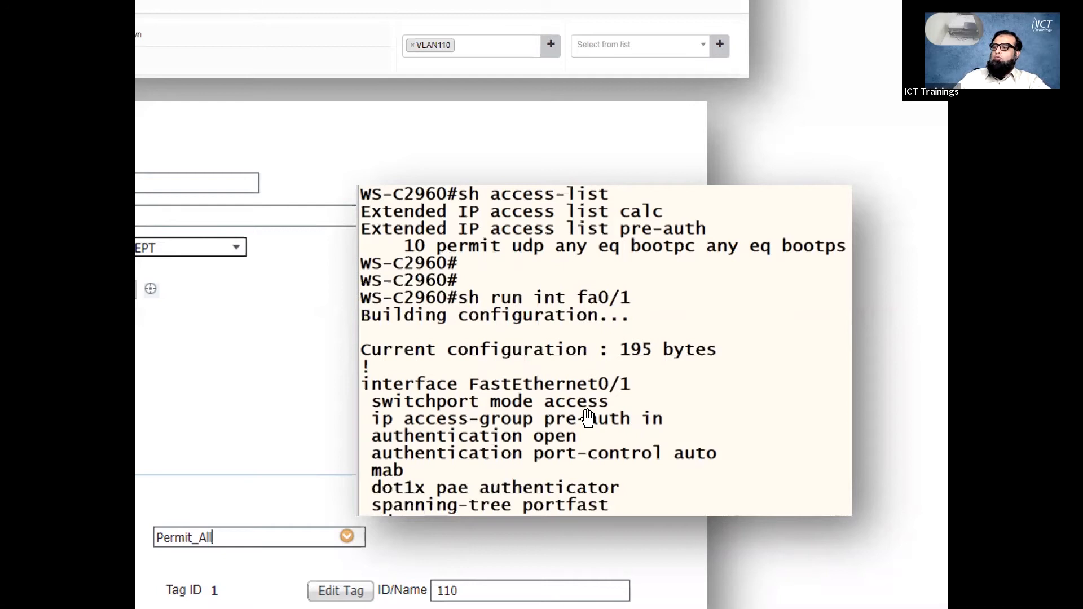
mouse_move(654, 421)
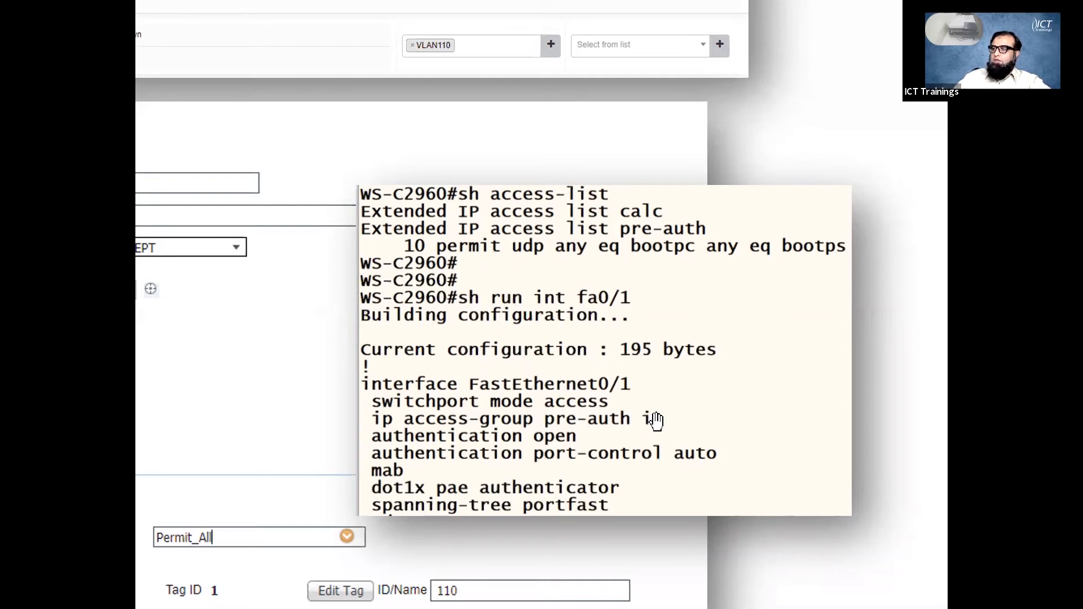
mouse_move(578, 430)
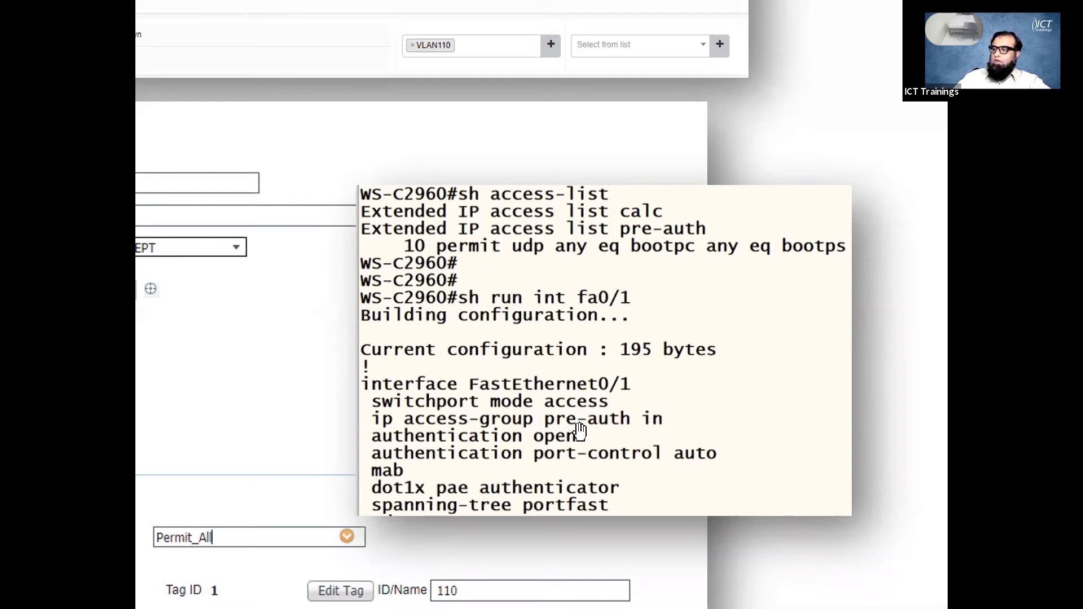
mouse_move(382, 425)
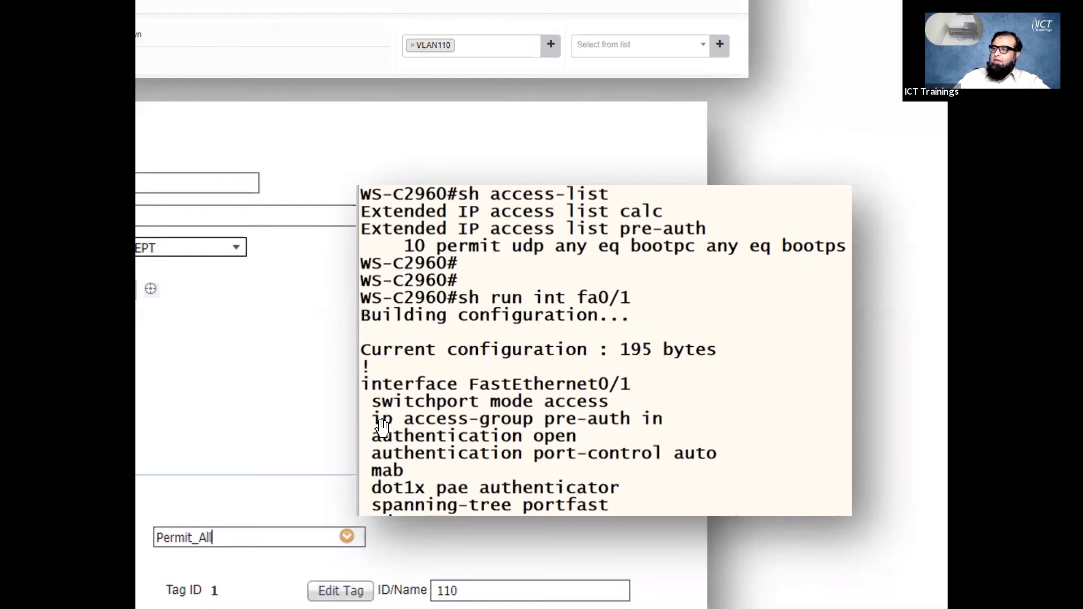
mouse_move(563, 424)
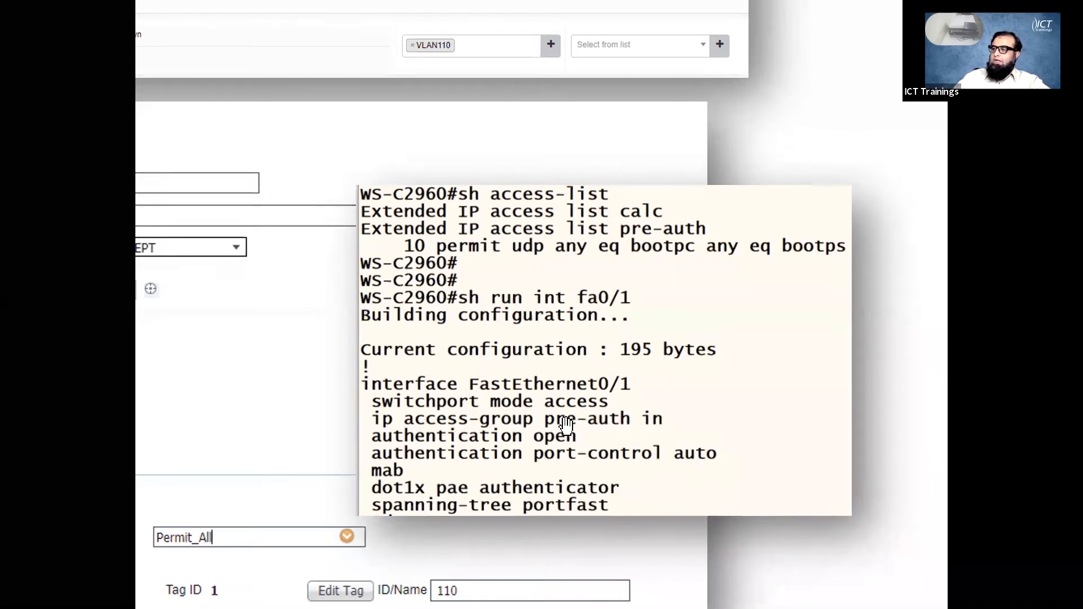
mouse_move(650, 420)
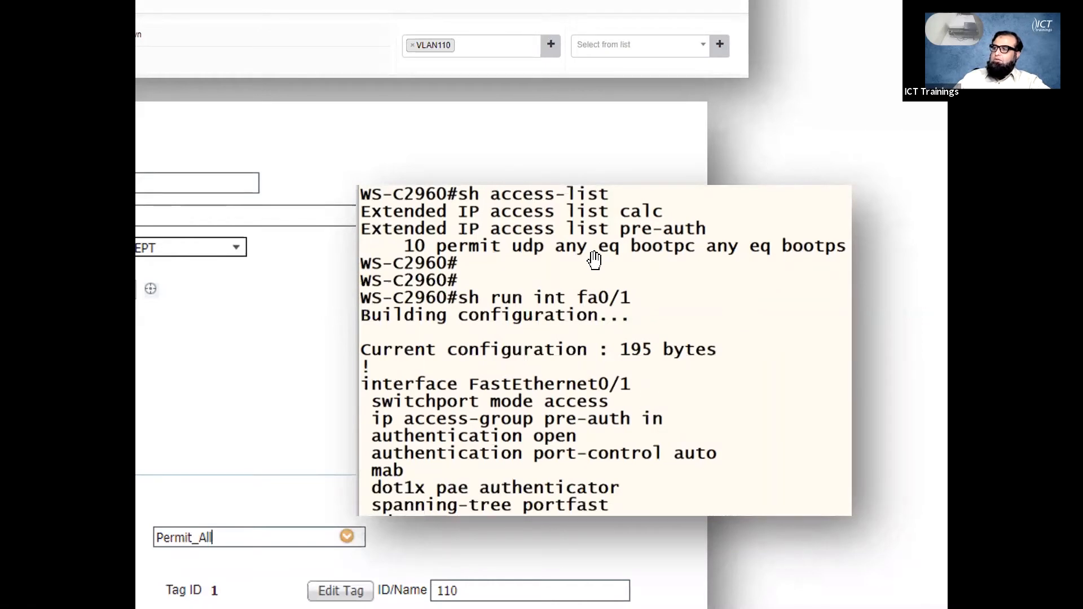
mouse_move(587, 266)
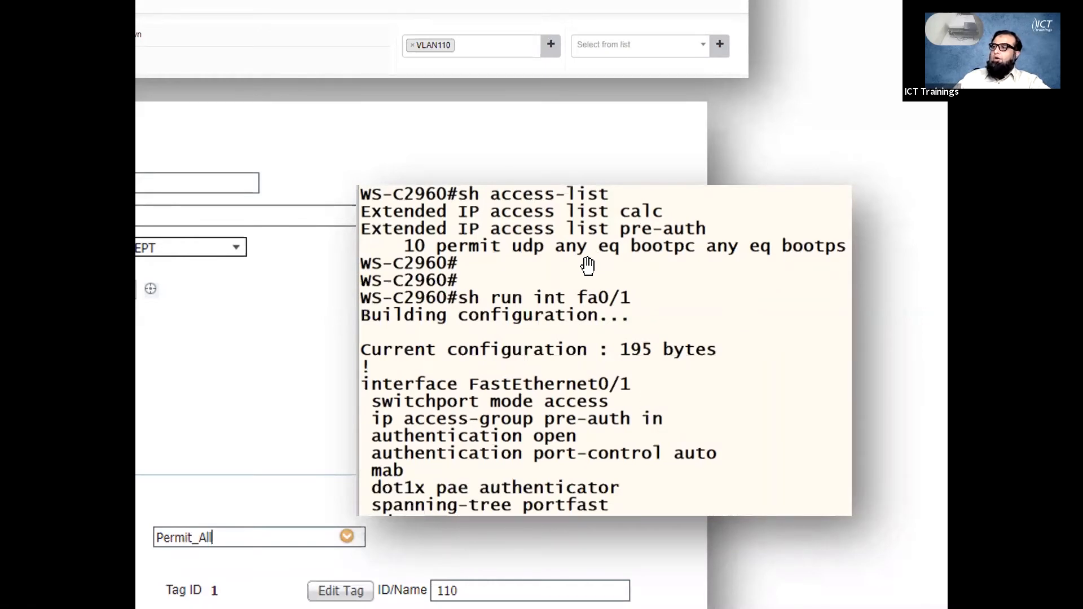
mouse_move(583, 251)
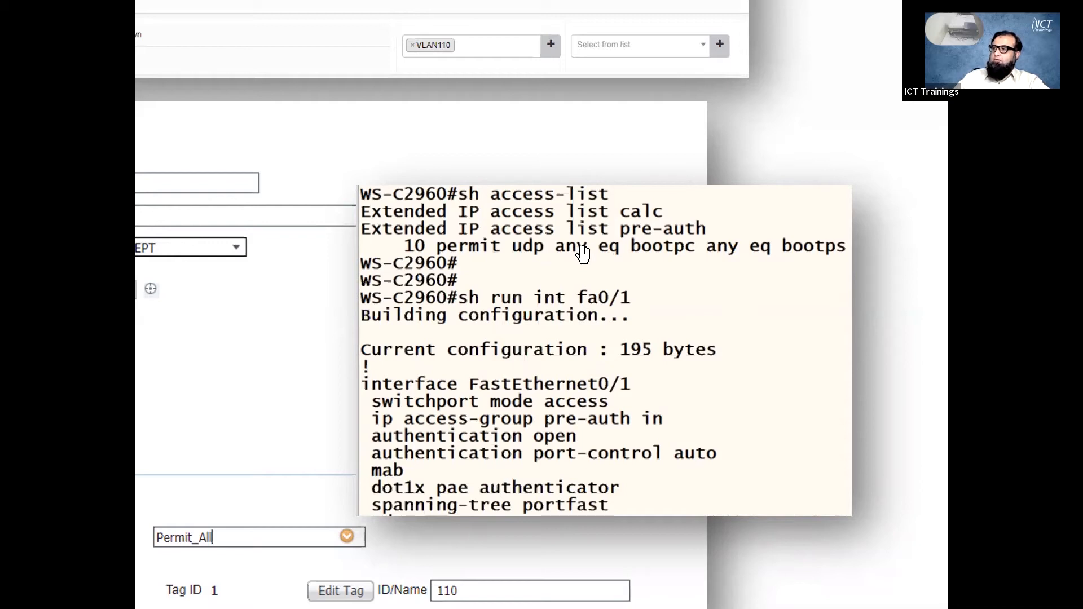
mouse_move(617, 251)
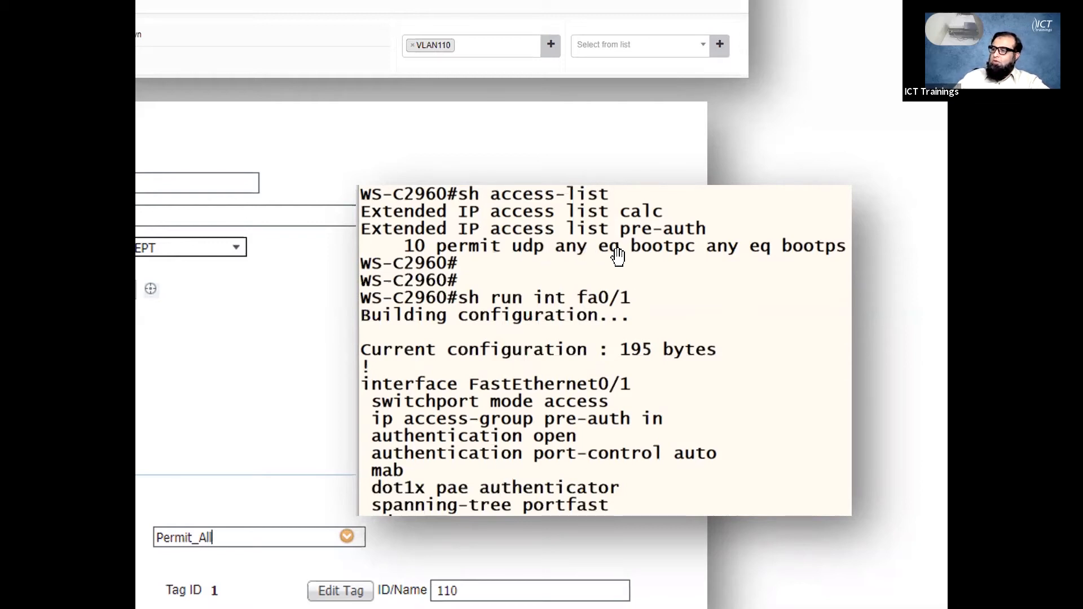
mouse_move(392, 448)
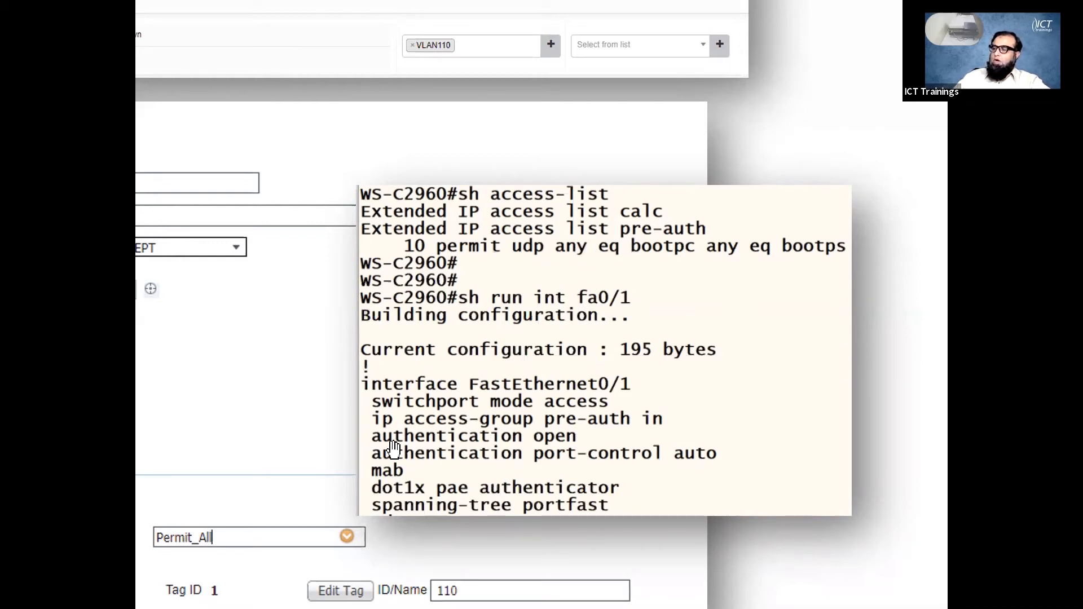
mouse_move(559, 443)
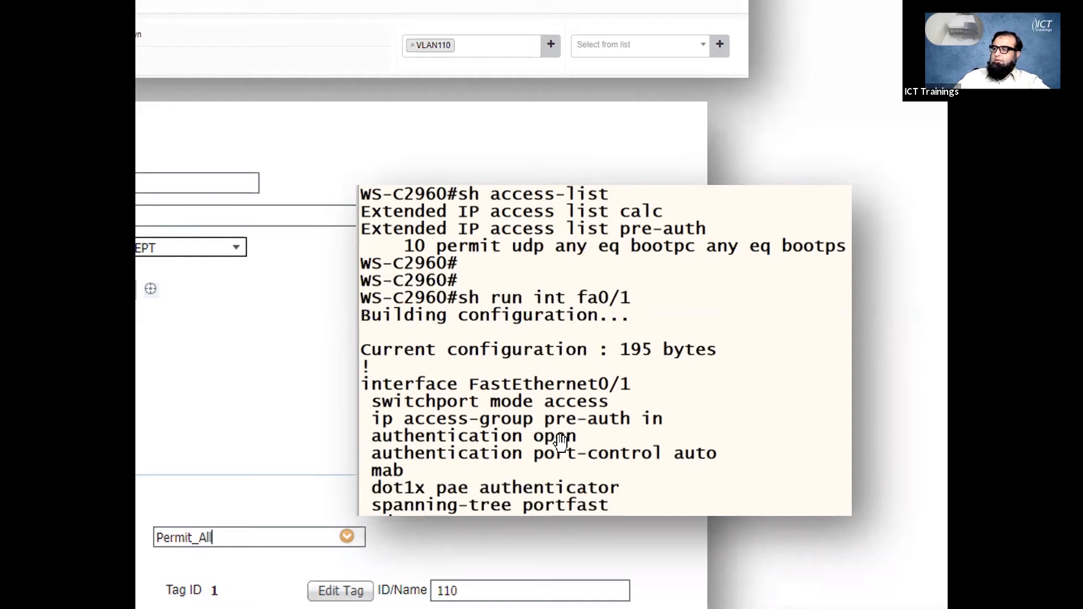
mouse_move(429, 452)
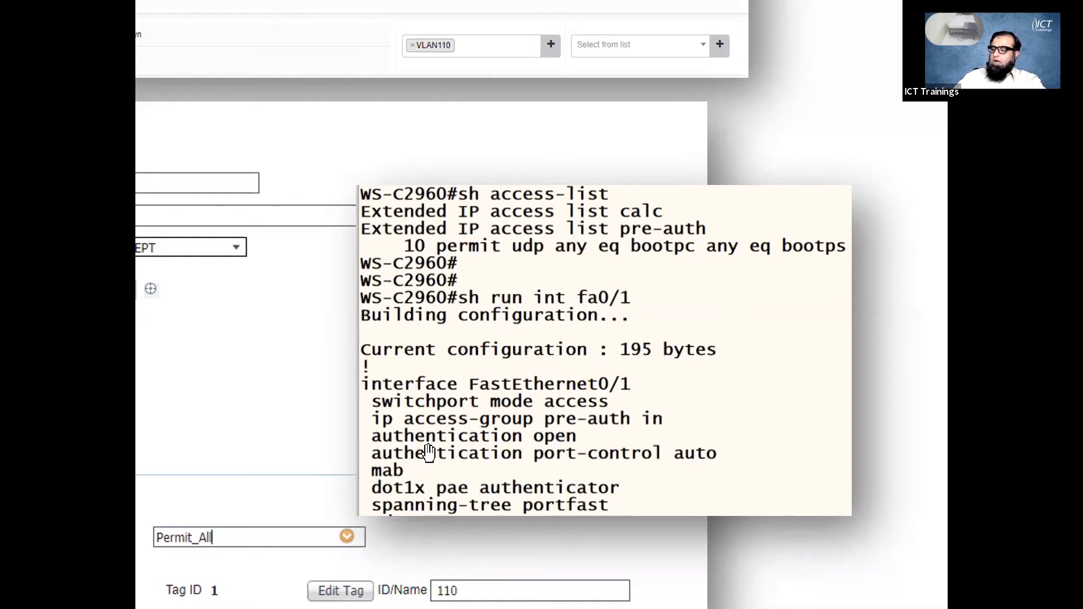
mouse_move(260, 404)
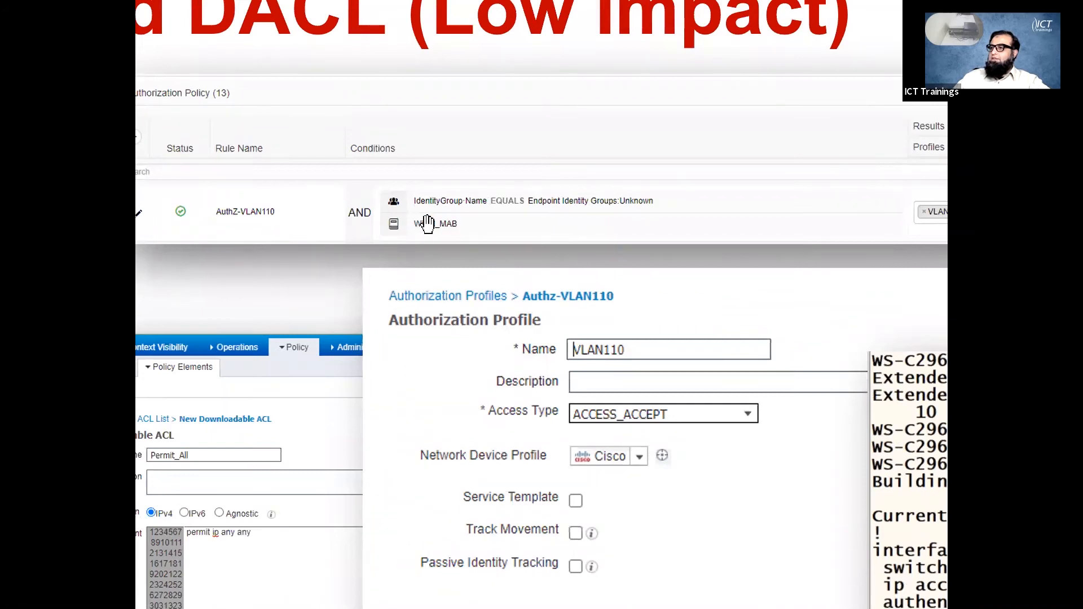
mouse_move(439, 276)
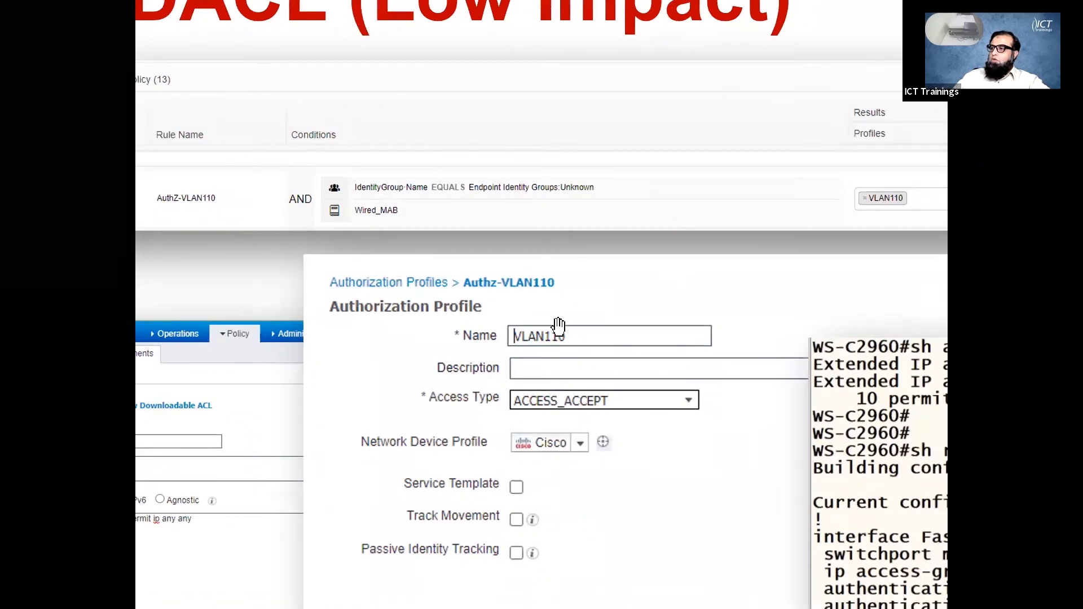
- Scroll to the Authz-VLAN110 profile and complete the DACL name as Permit_All
scroll("down", 3)
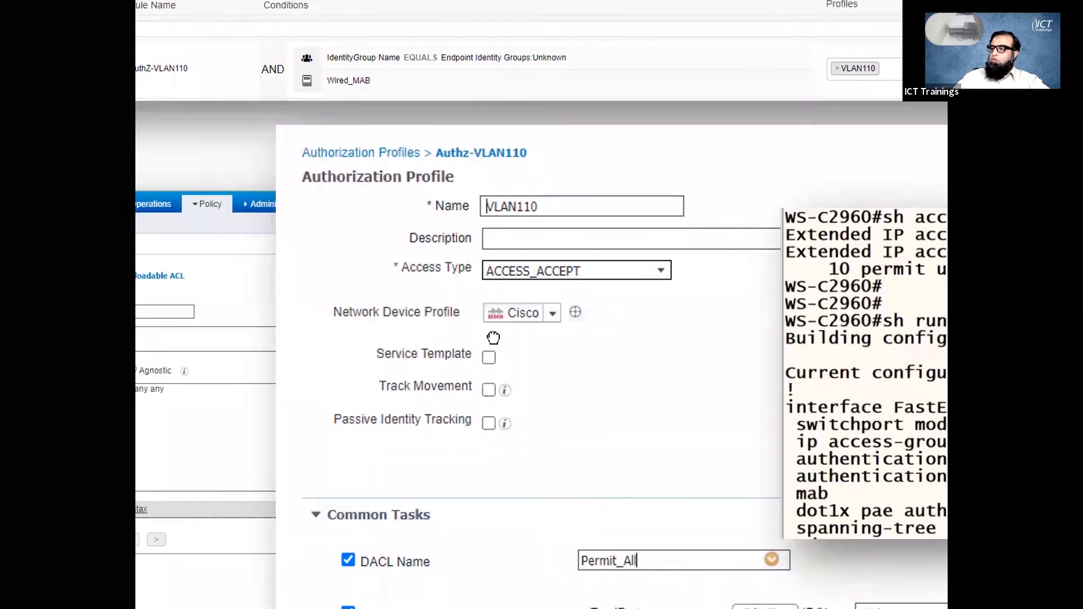
scroll("down", 3)
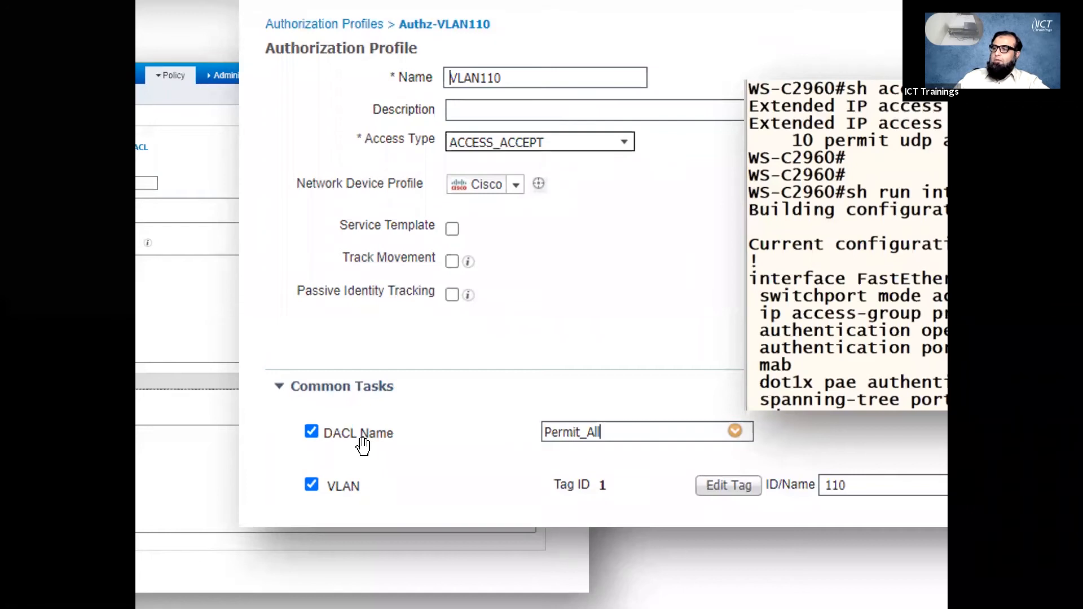
mouse_move(370, 447)
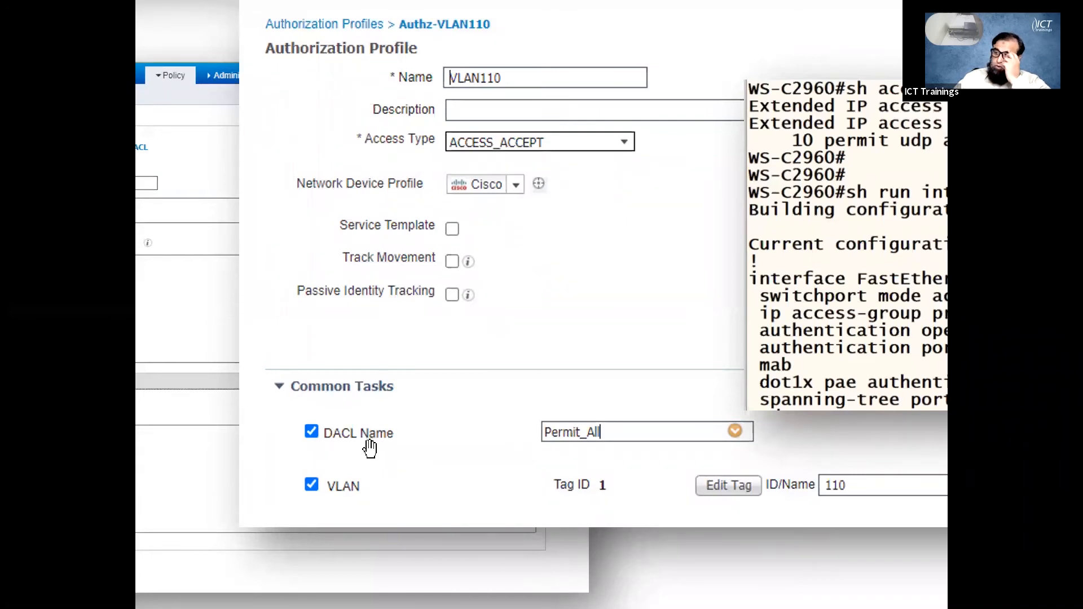
mouse_move(326, 442)
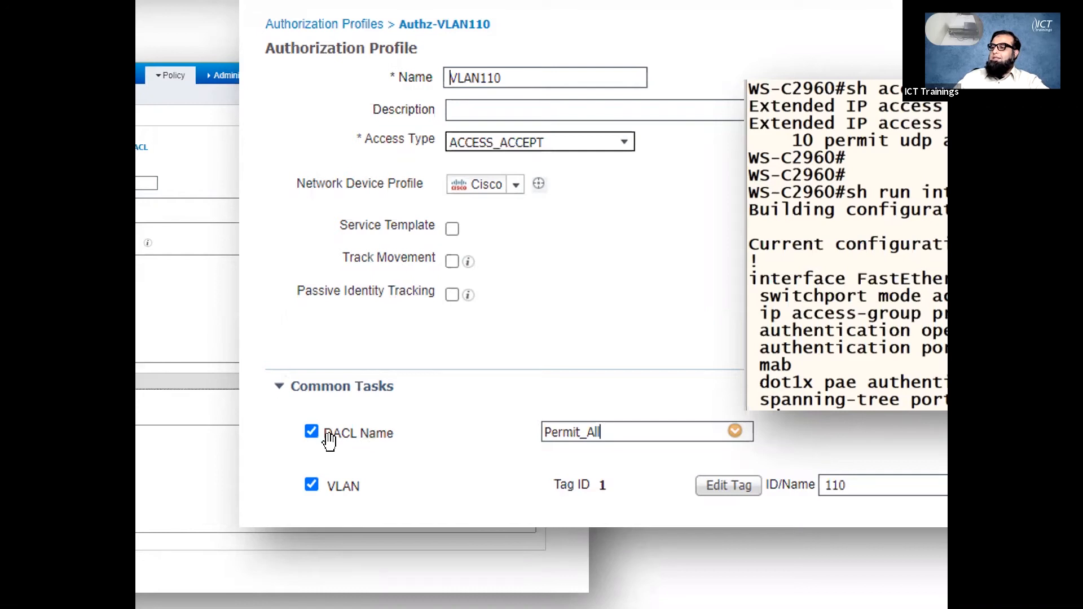
mouse_move(350, 446)
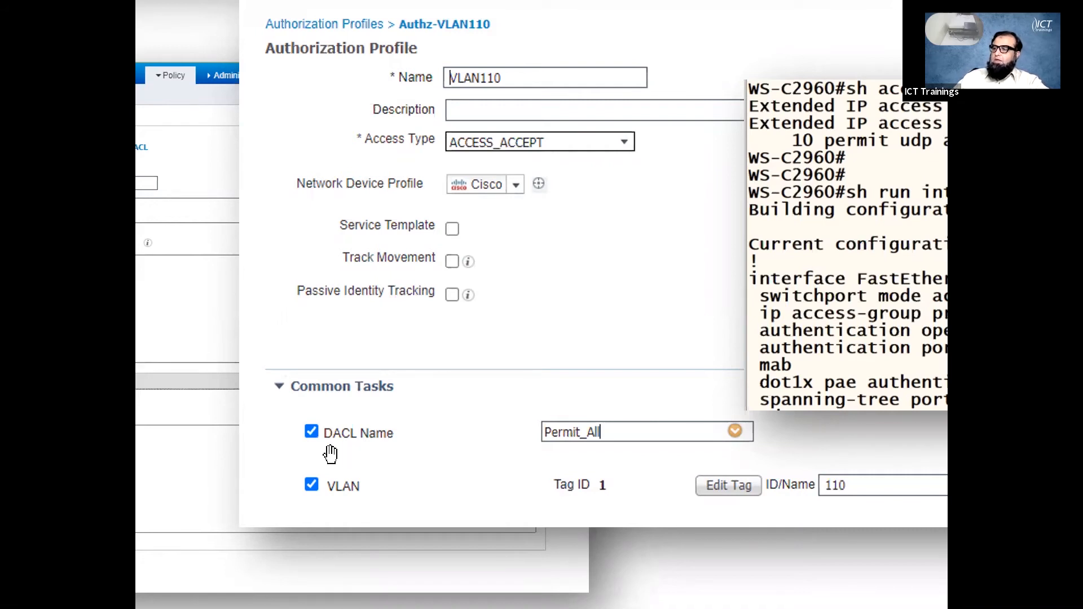
mouse_move(352, 451)
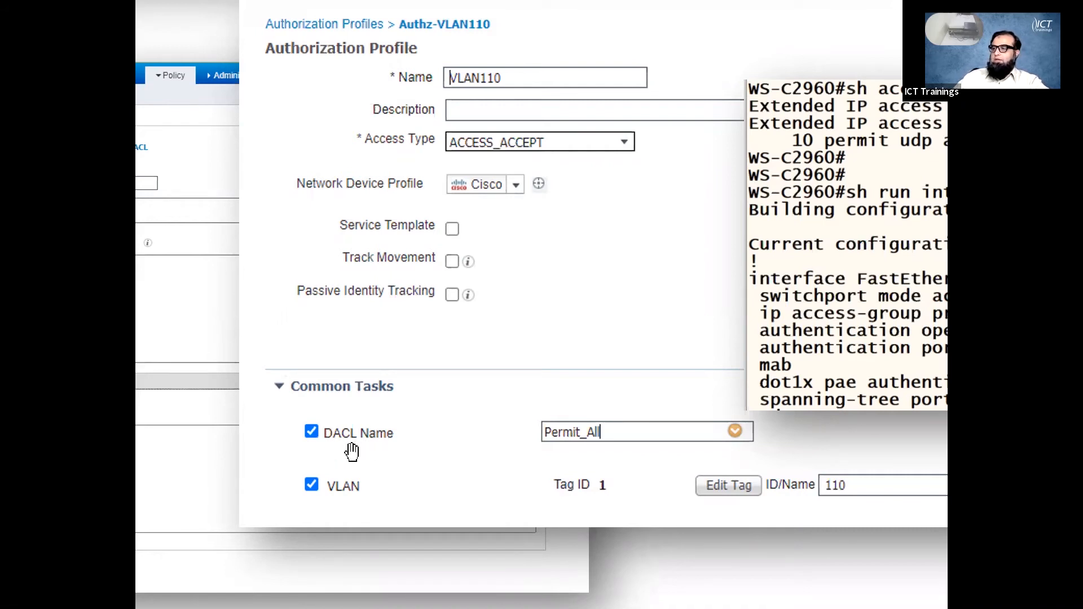
mouse_move(345, 445)
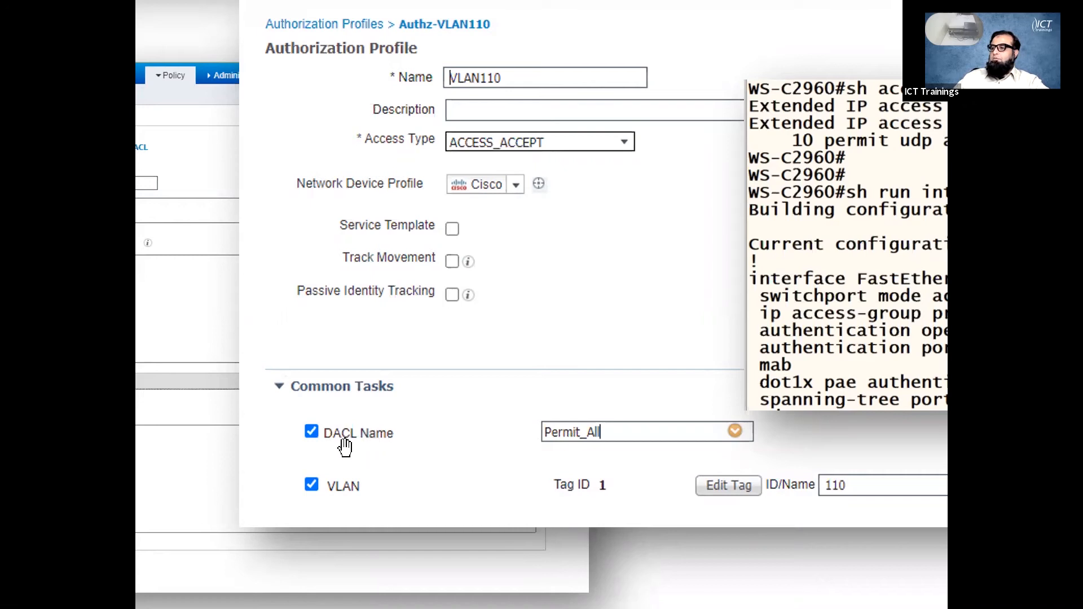
mouse_move(577, 440)
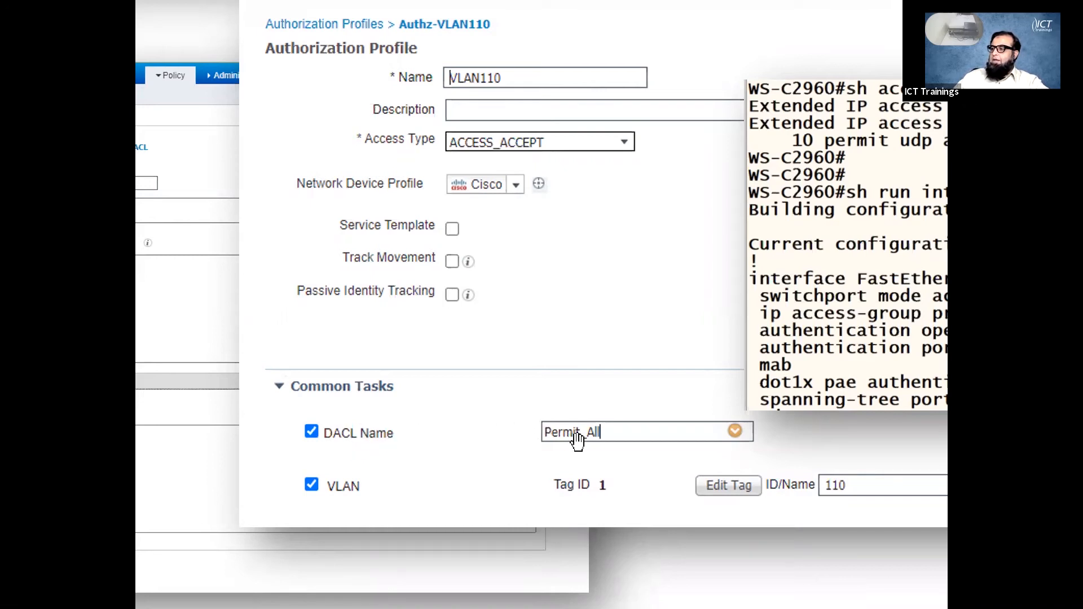
mouse_move(544, 444)
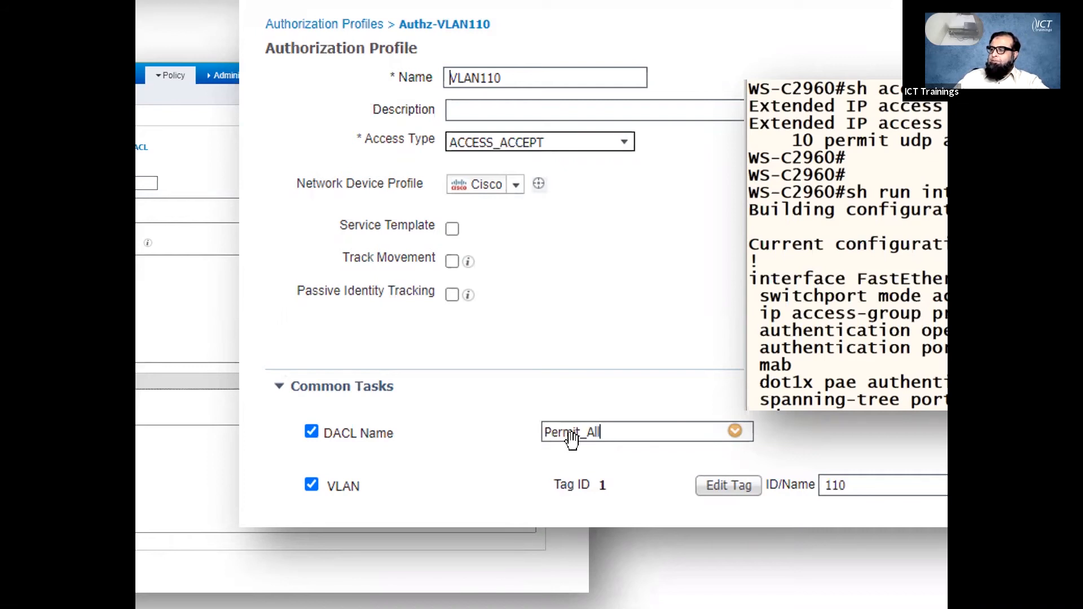
mouse_move(569, 446)
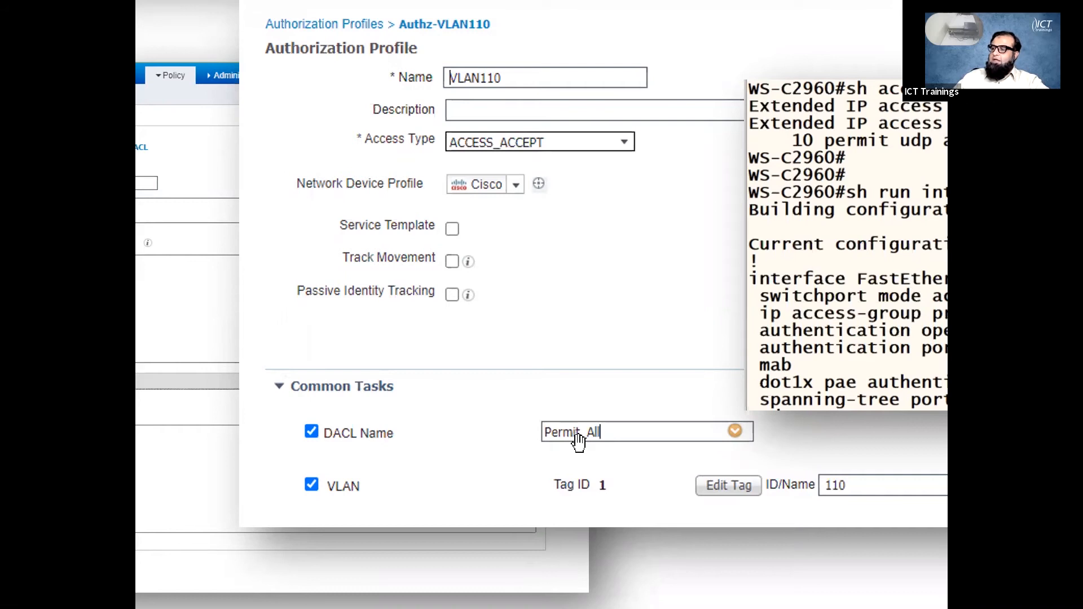
mouse_move(577, 414)
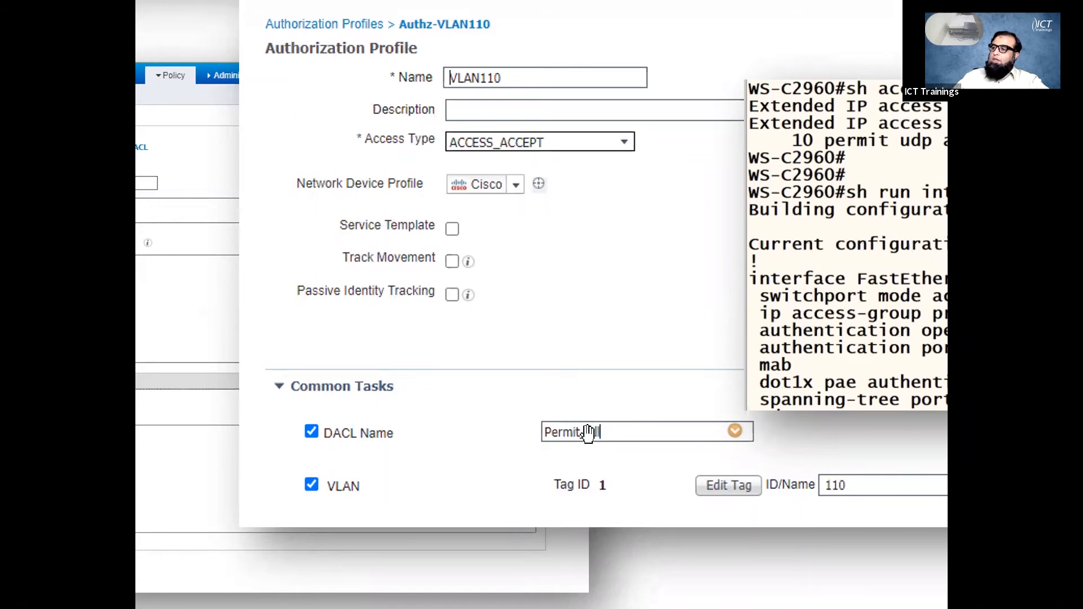
type("_All")
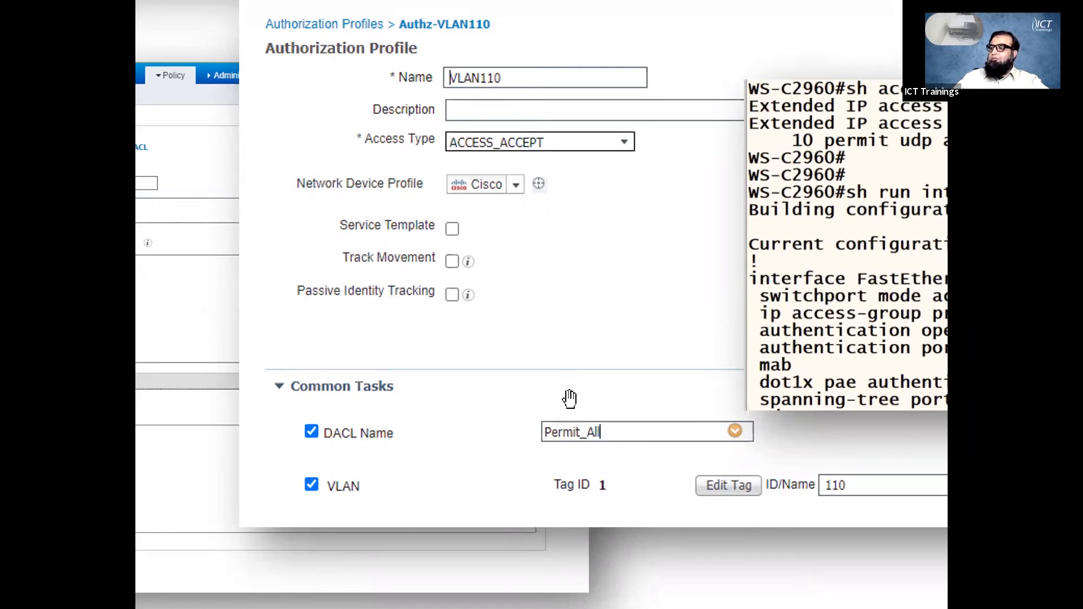
mouse_move(605, 416)
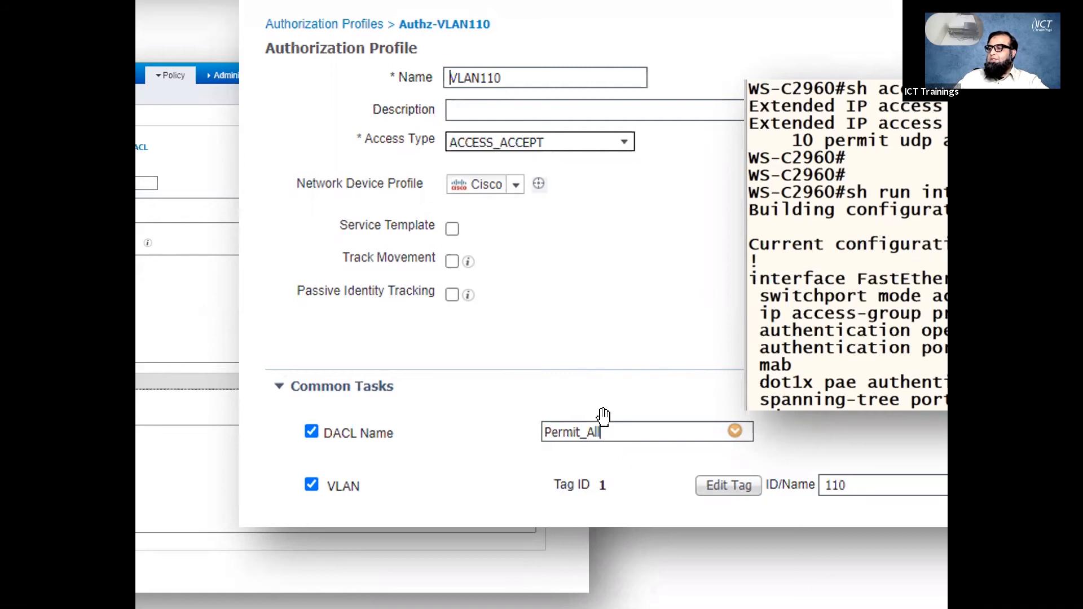
mouse_move(584, 439)
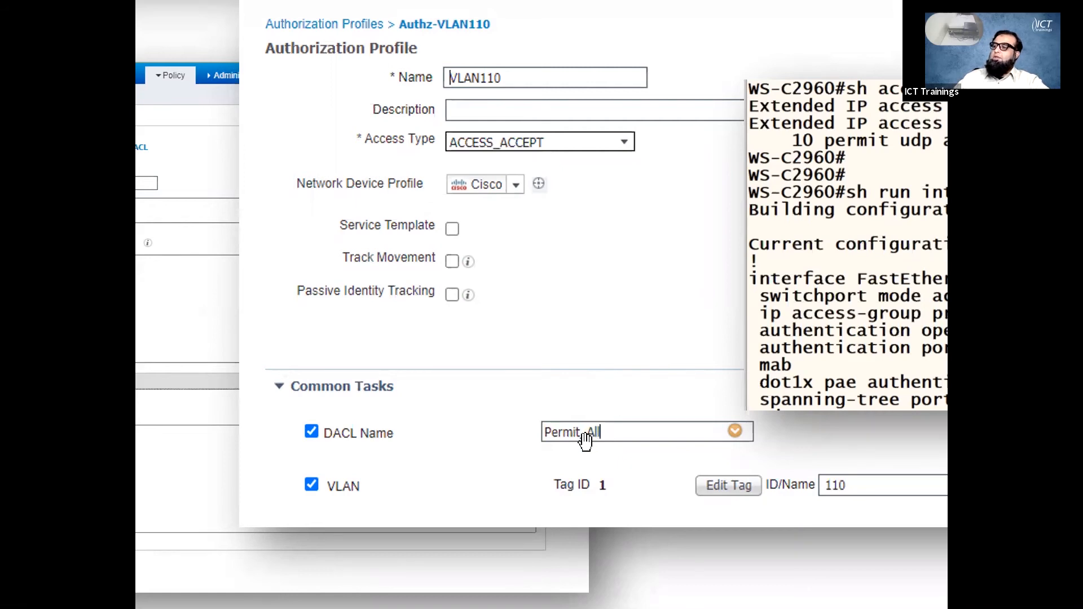
mouse_move(311, 369)
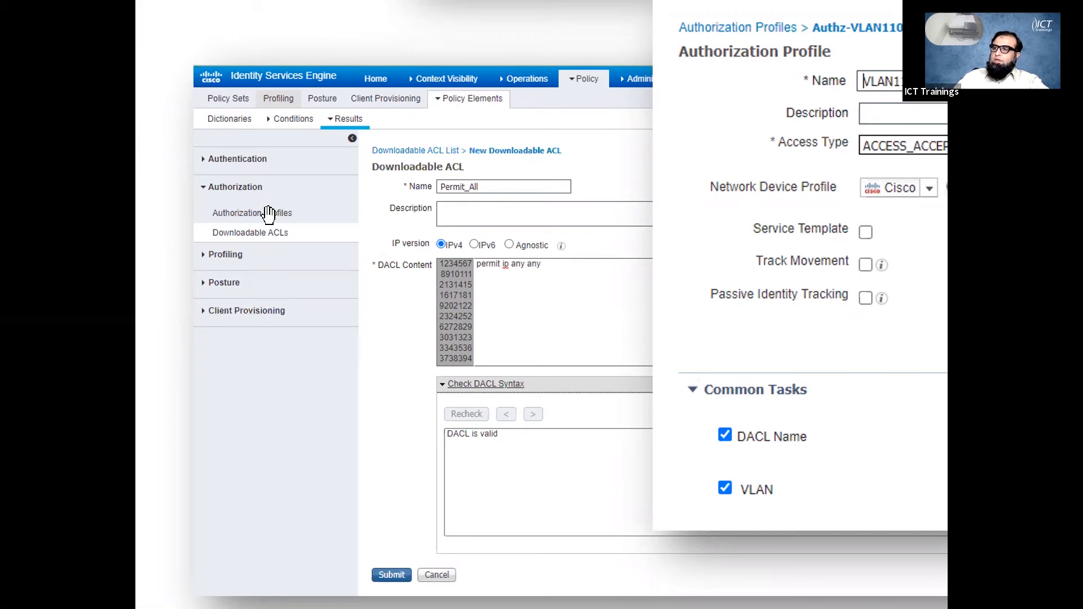
mouse_move(280, 232)
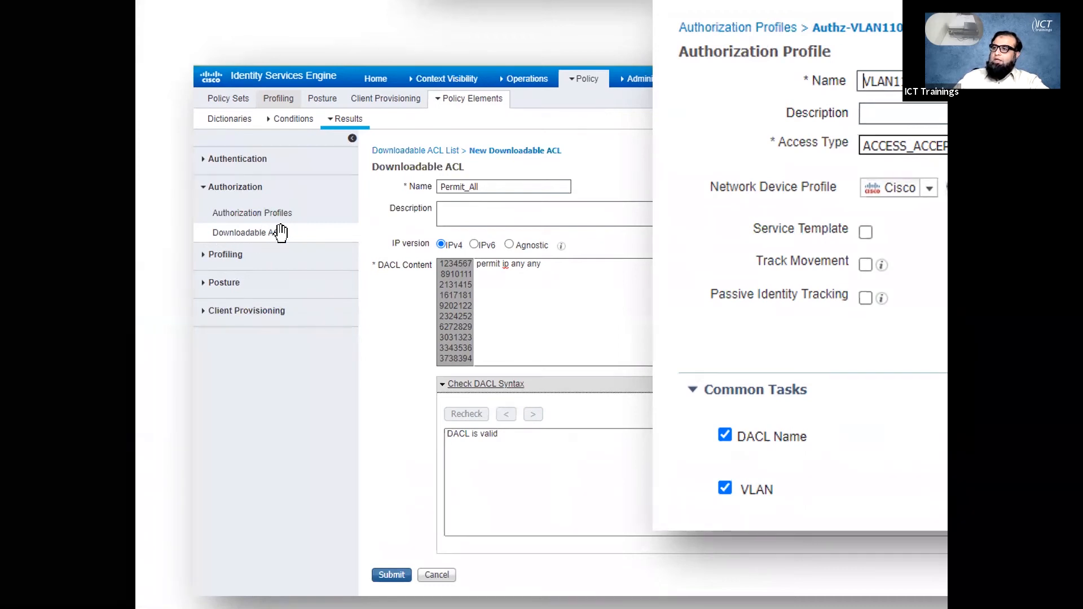
mouse_move(263, 238)
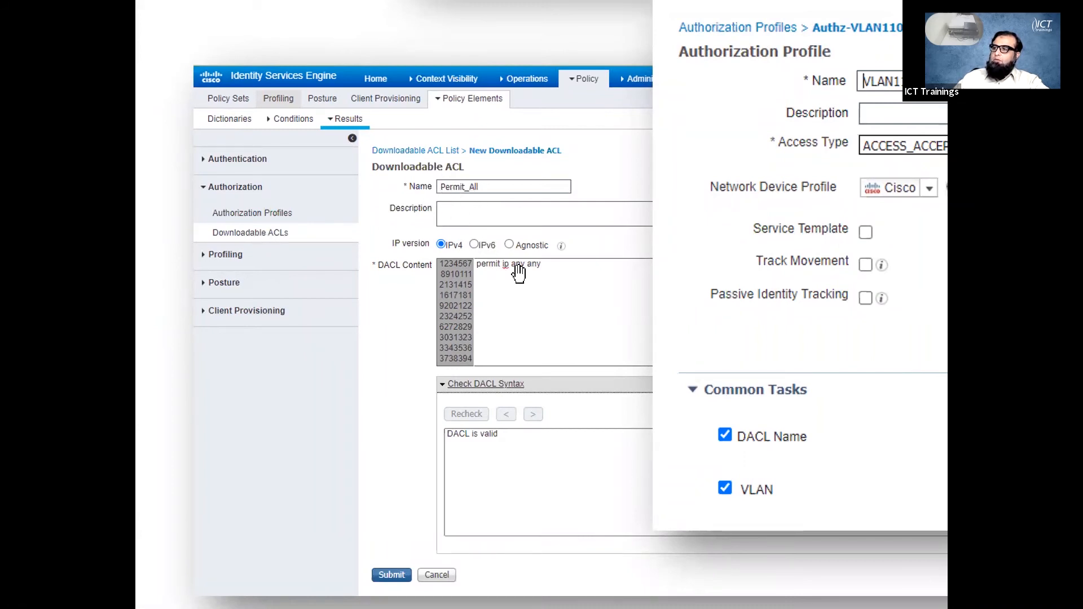
mouse_move(528, 270)
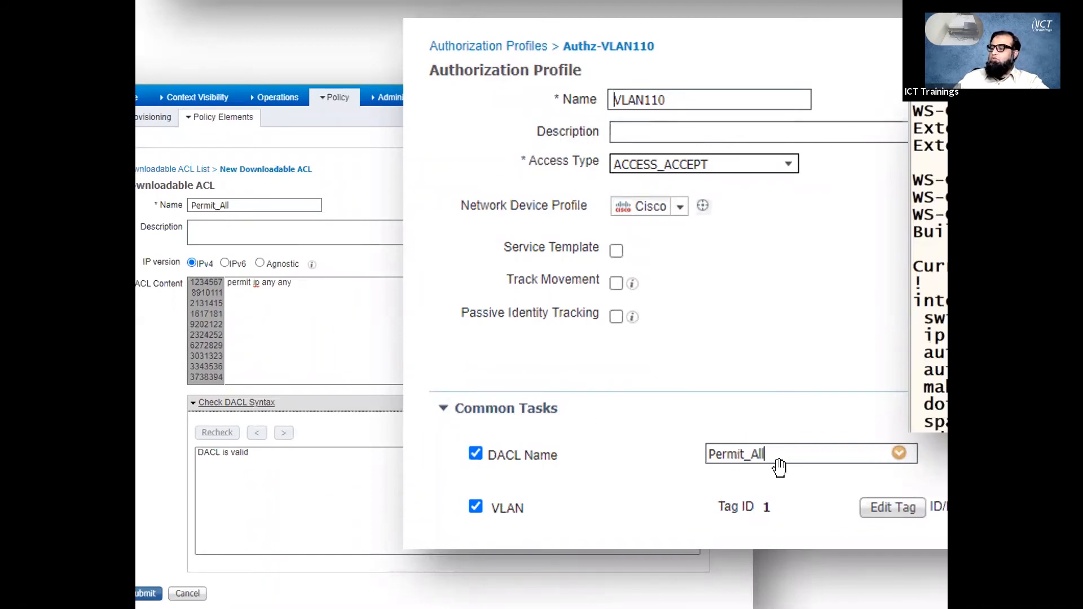
mouse_move(355, 365)
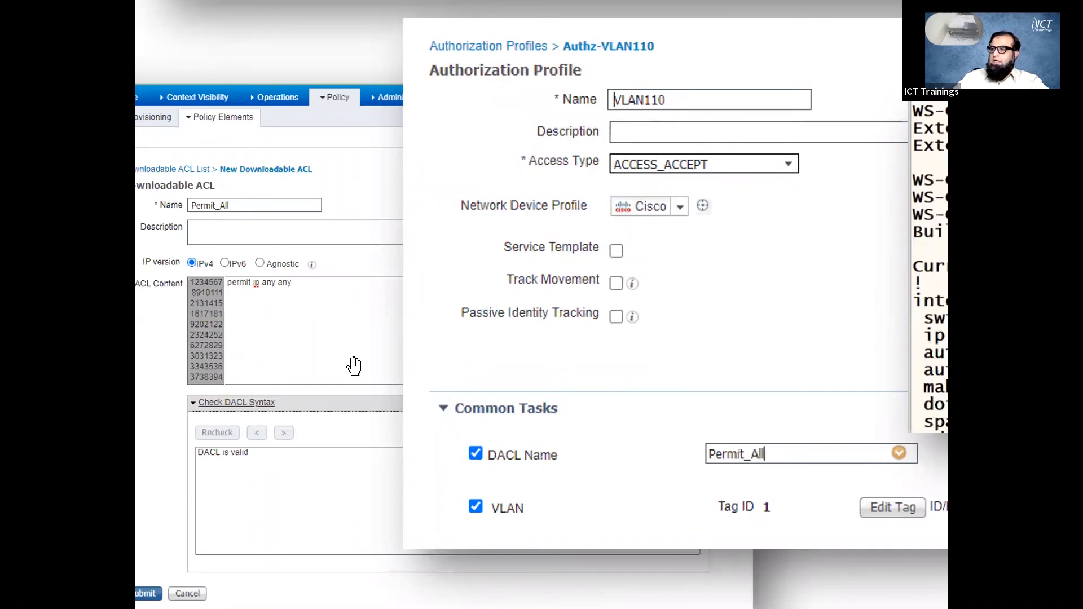
mouse_move(580, 297)
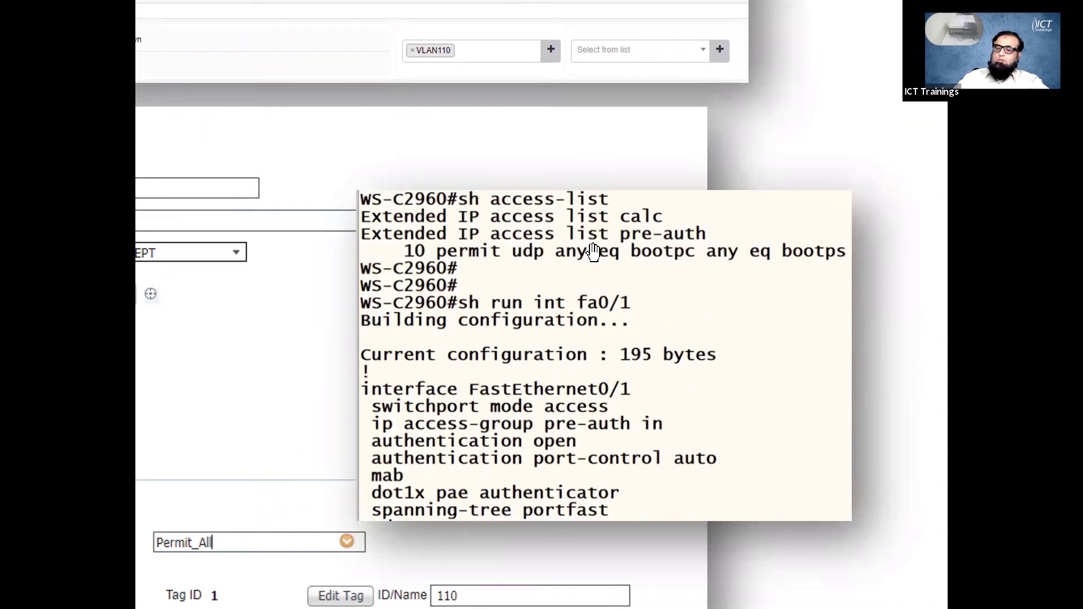
mouse_move(614, 252)
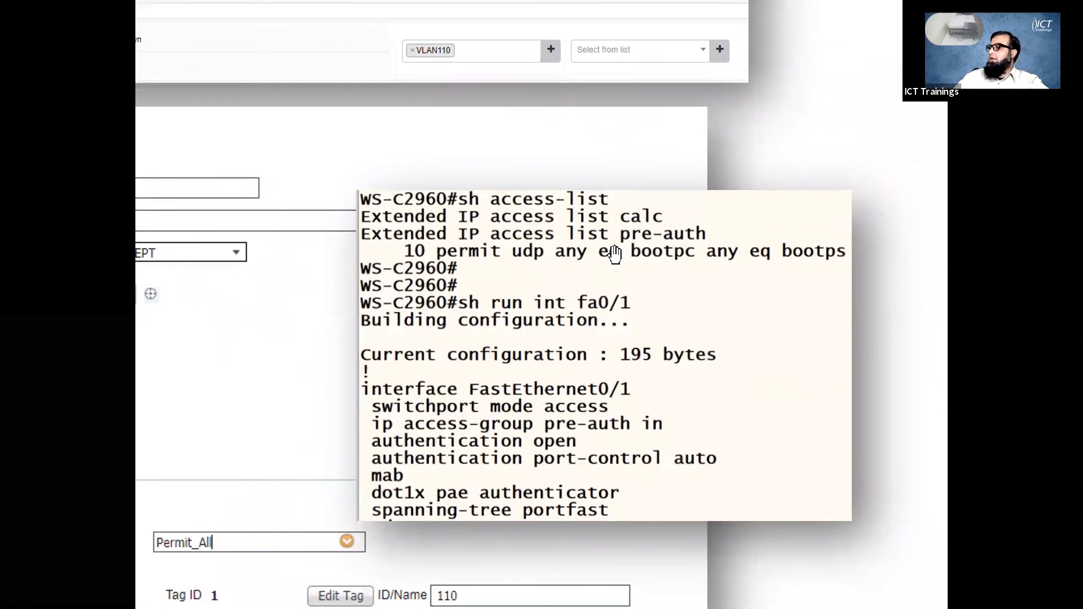
mouse_move(586, 268)
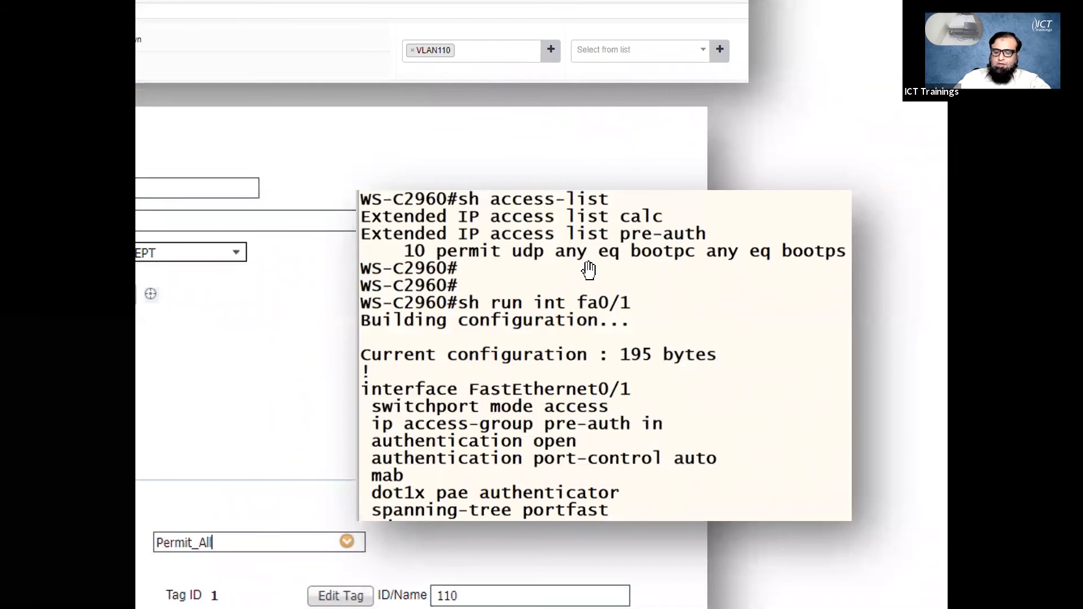